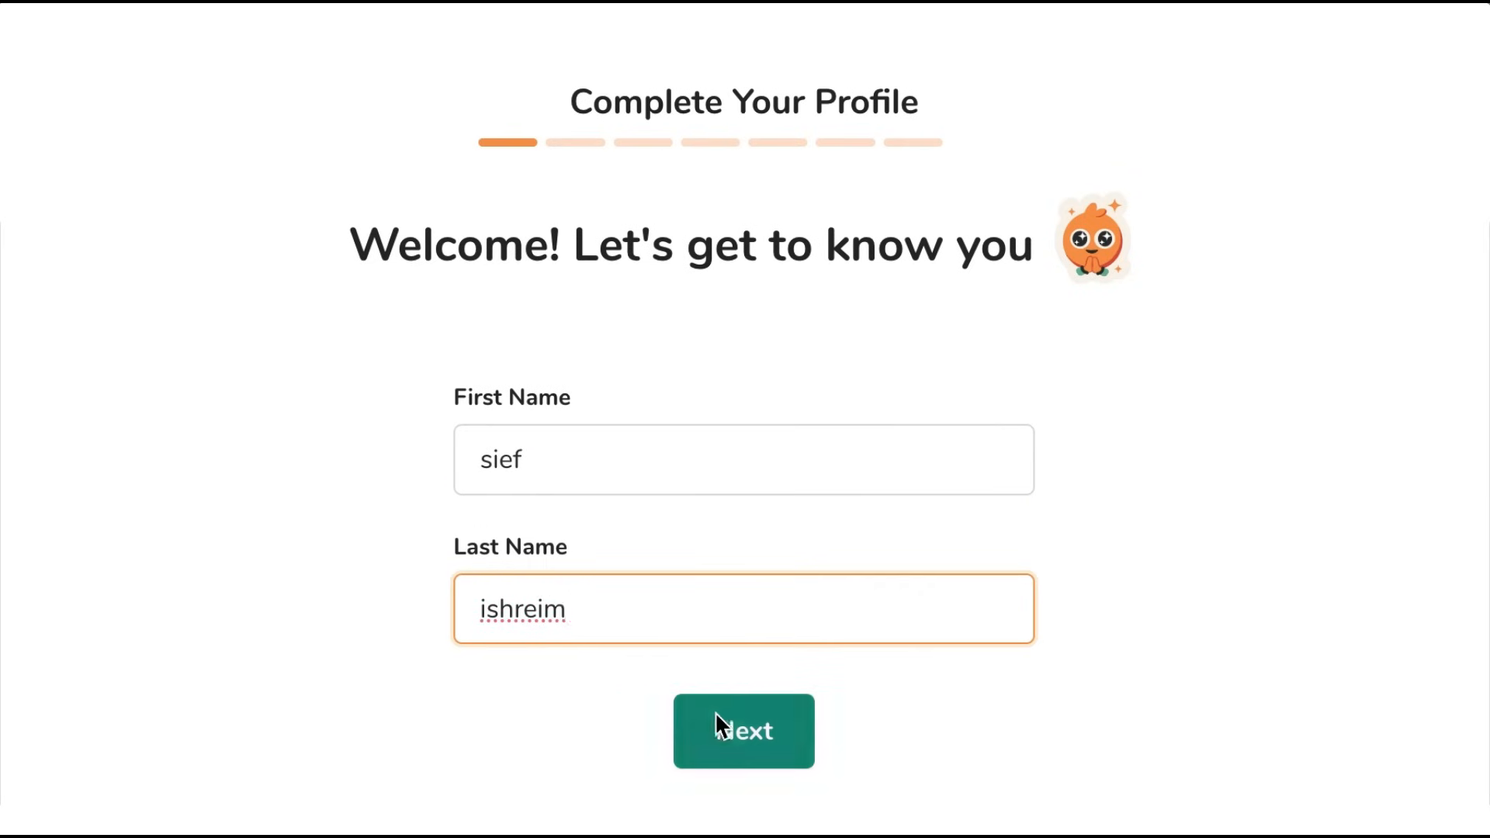
# Complete the name, school and grade steps, choosing Professional Development Session as referral source
pyautogui.click(743, 731)
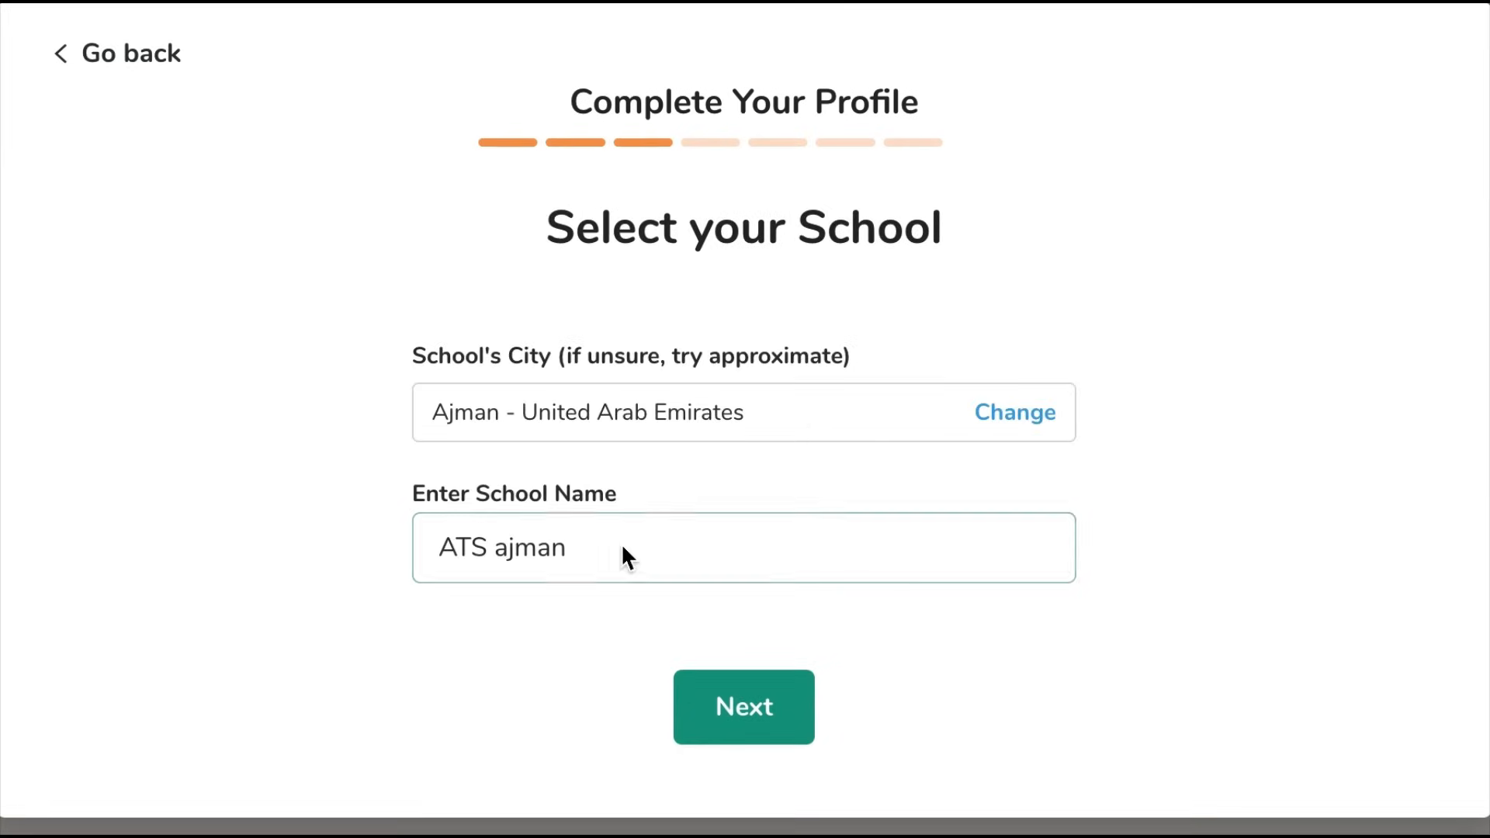
pyautogui.click(743, 706)
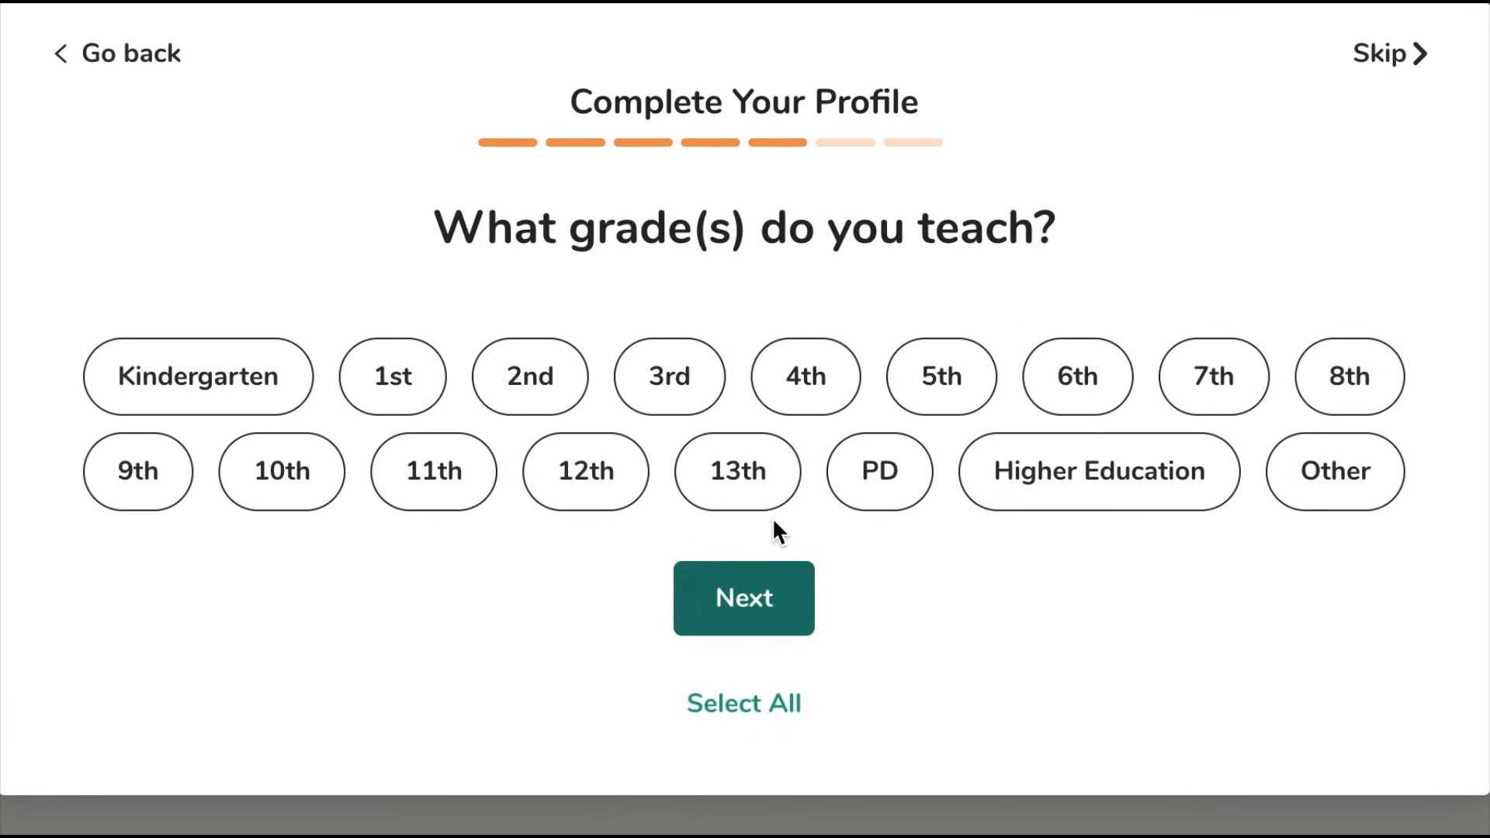
pyautogui.click(744, 597)
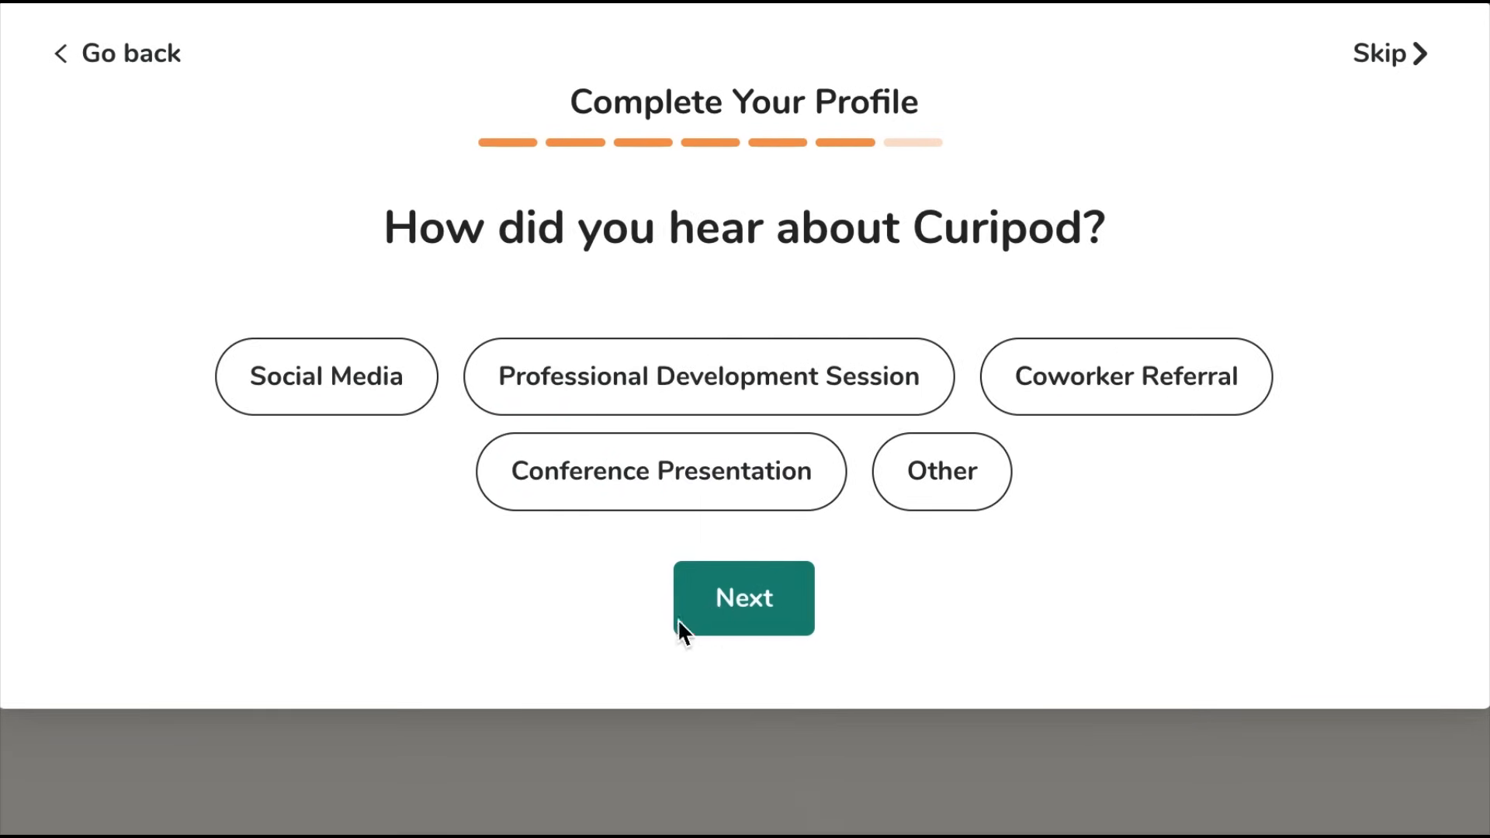
pyautogui.click(707, 375)
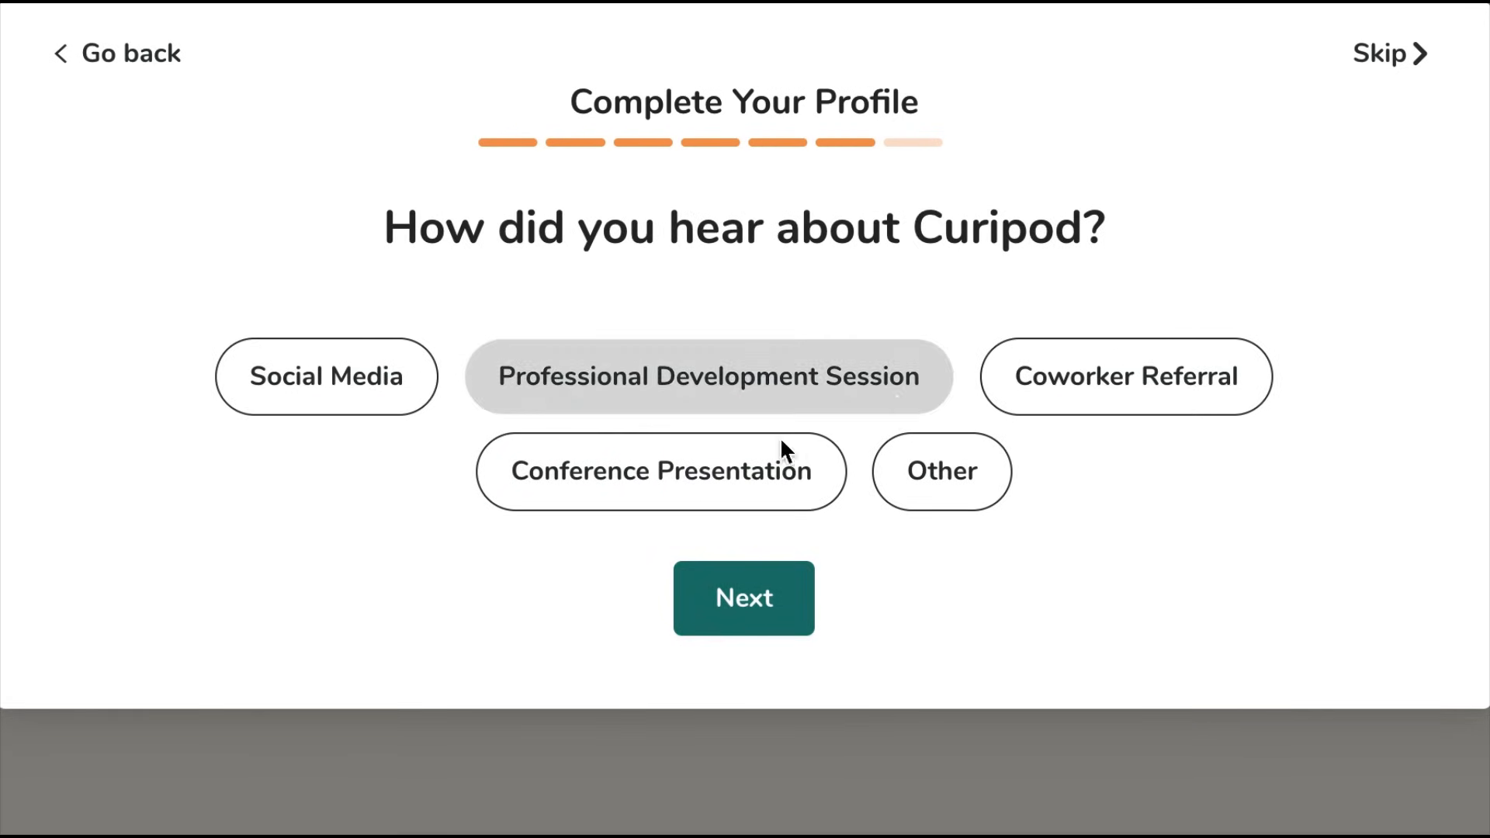
pyautogui.click(744, 597)
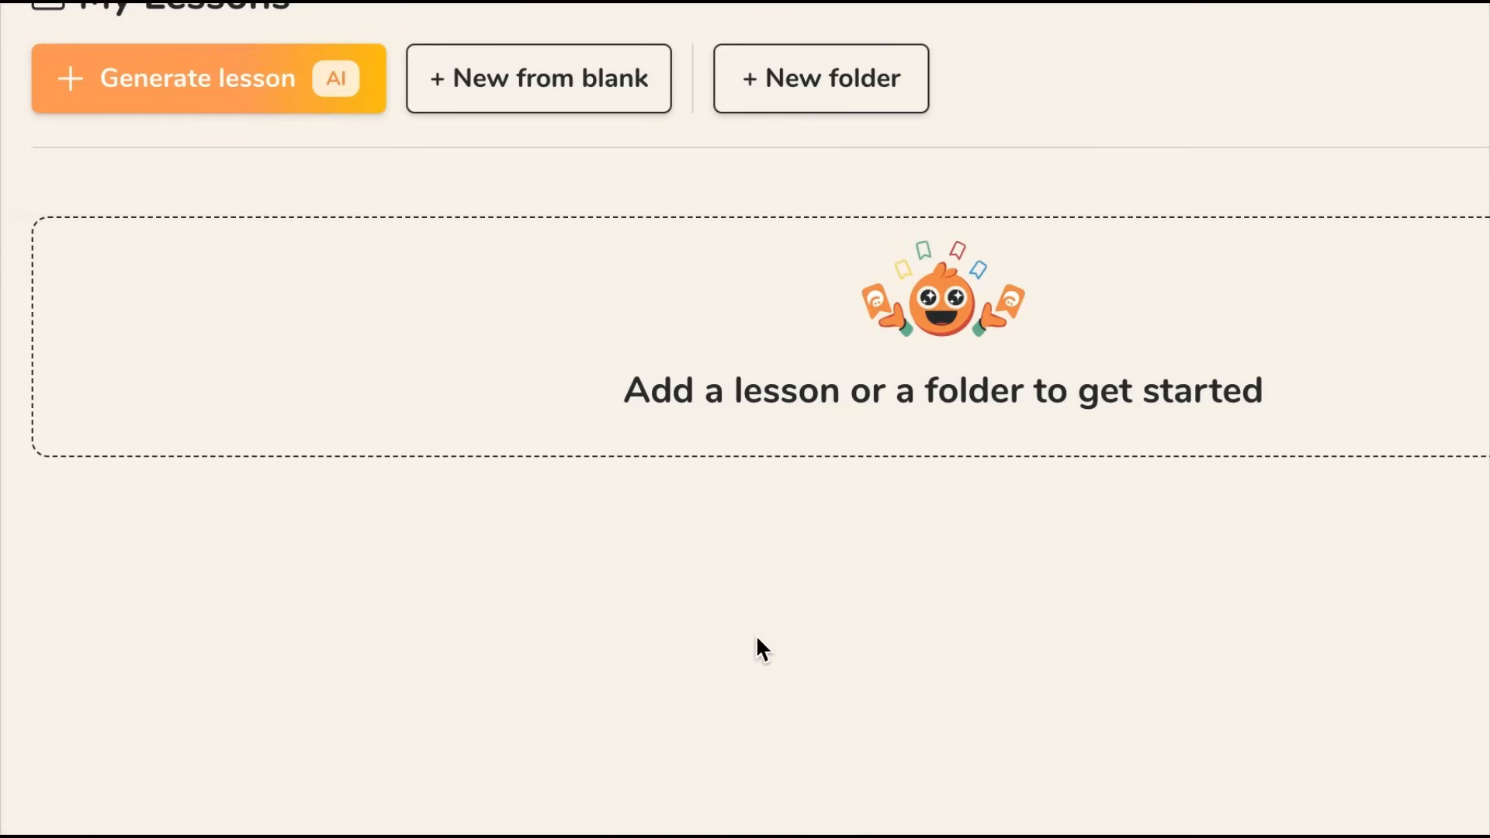
# Generate a 10th-grade AI lesson from the objective about friction's role in everyday motion
pyautogui.click(198, 78)
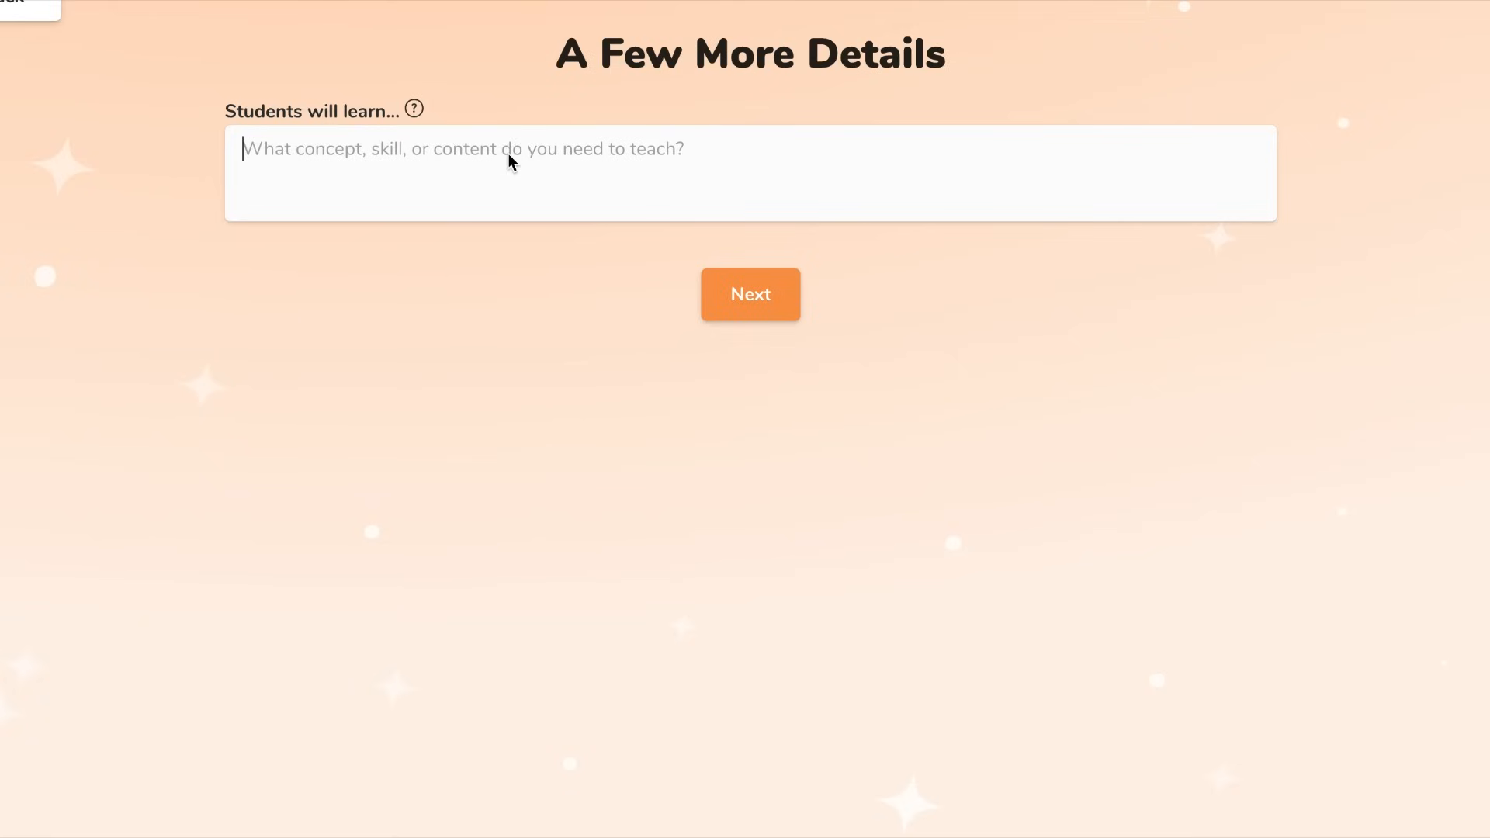
pyautogui.write('By the end of the lesson, students will be able to describe the role of friction in everyday motion, compare how different surfaces affect movement, and predict the outcome of motion scenarios with increased or reduced friction.')
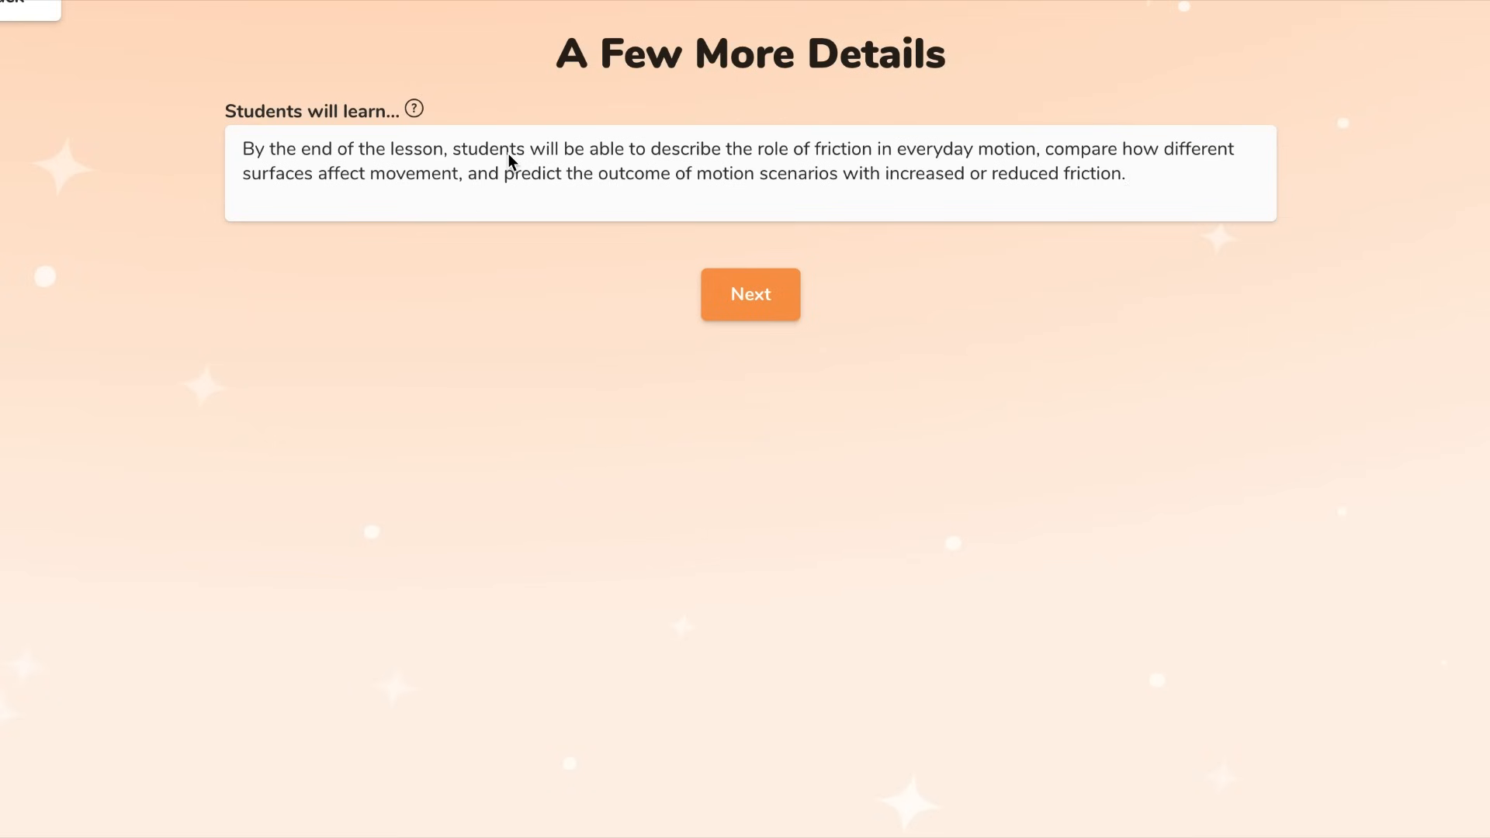
pyautogui.click(750, 293)
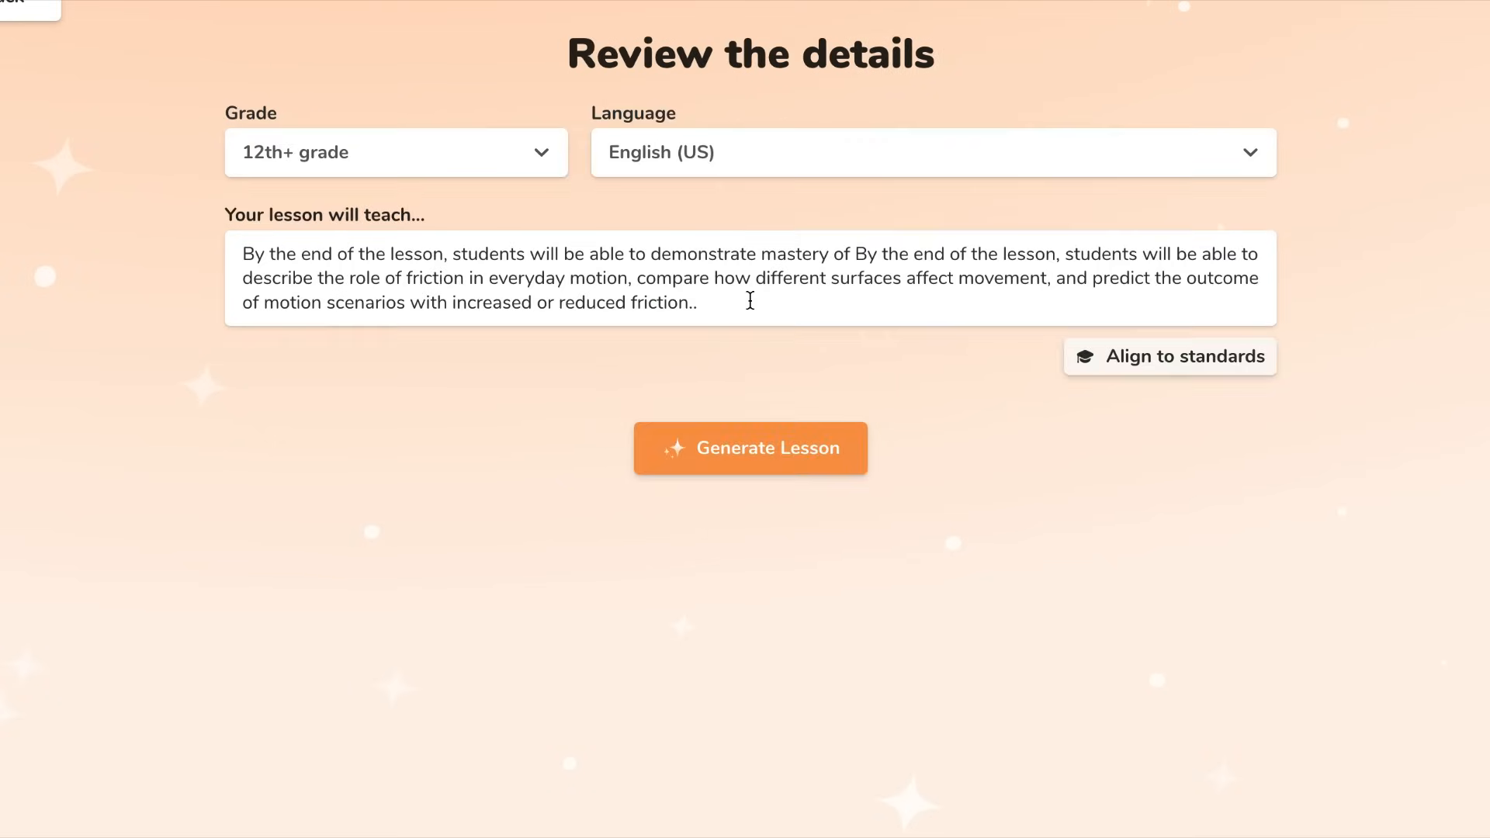
pyautogui.click(397, 152)
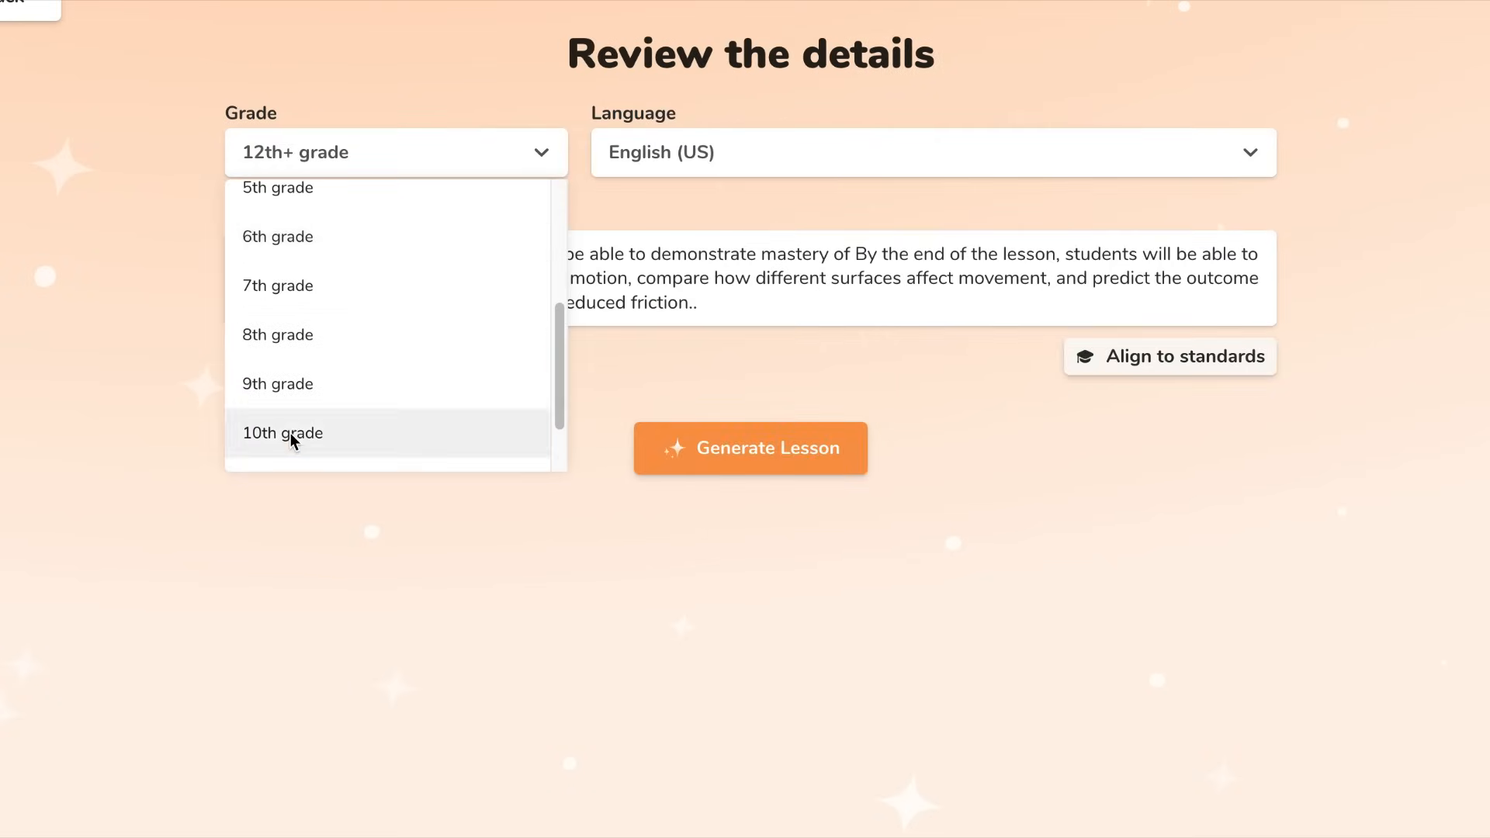
pyautogui.click(750, 448)
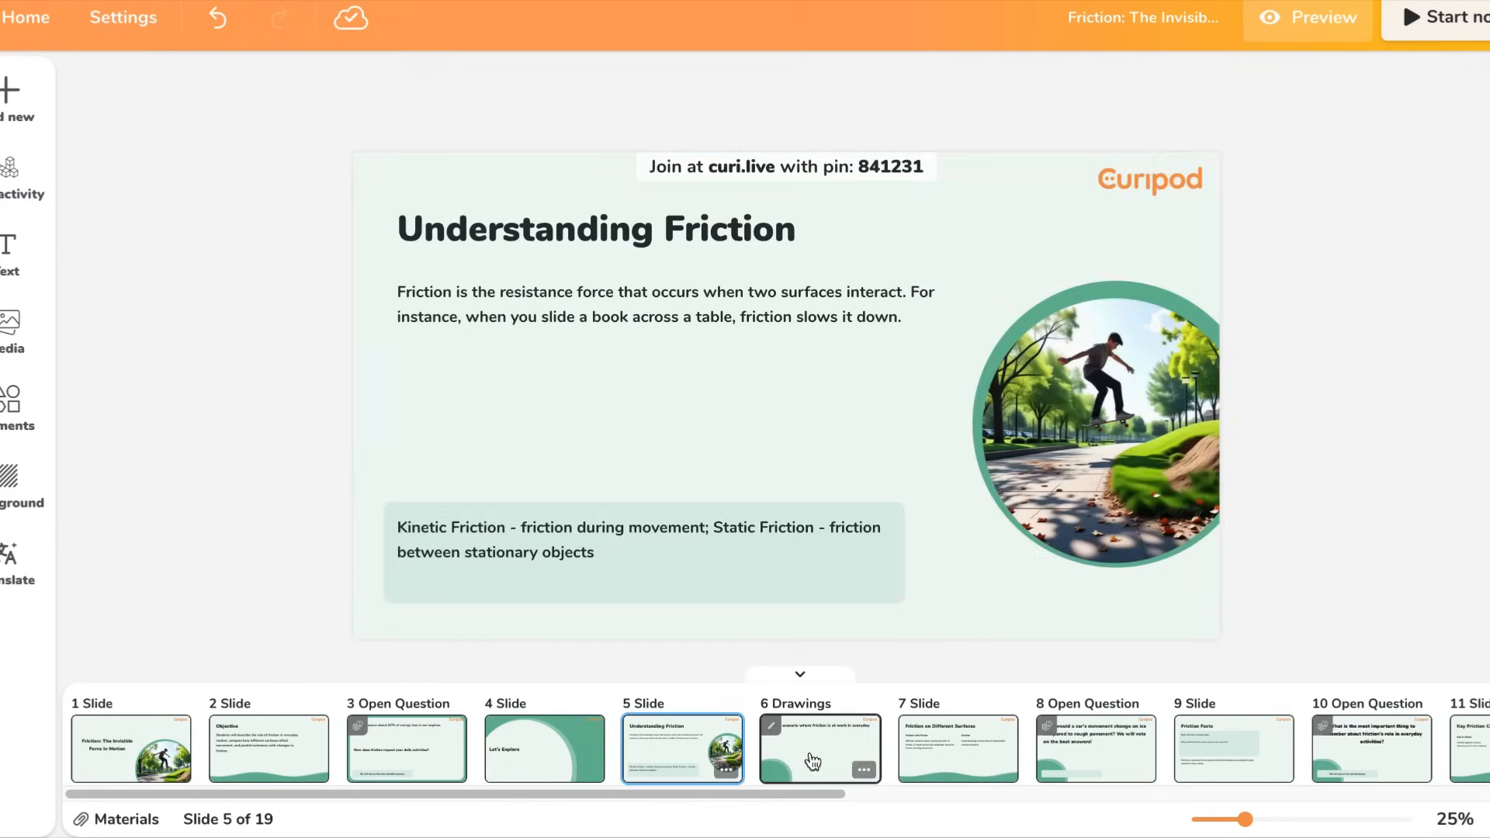
# Review slides 6, 7, 17 and 18, ending on slide 17's rainy-day car question
pyautogui.click(819, 748)
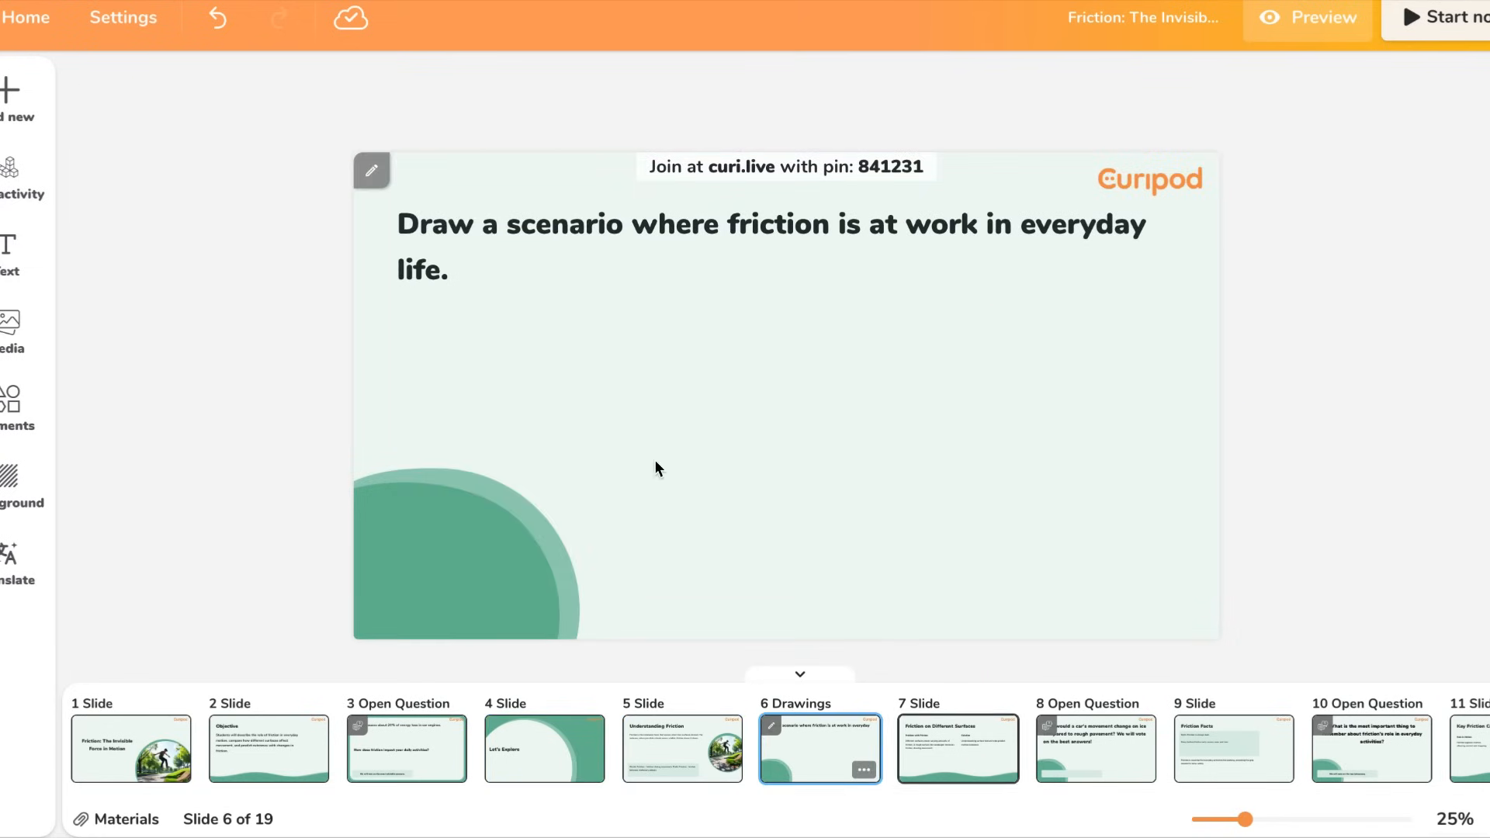
pyautogui.click(957, 748)
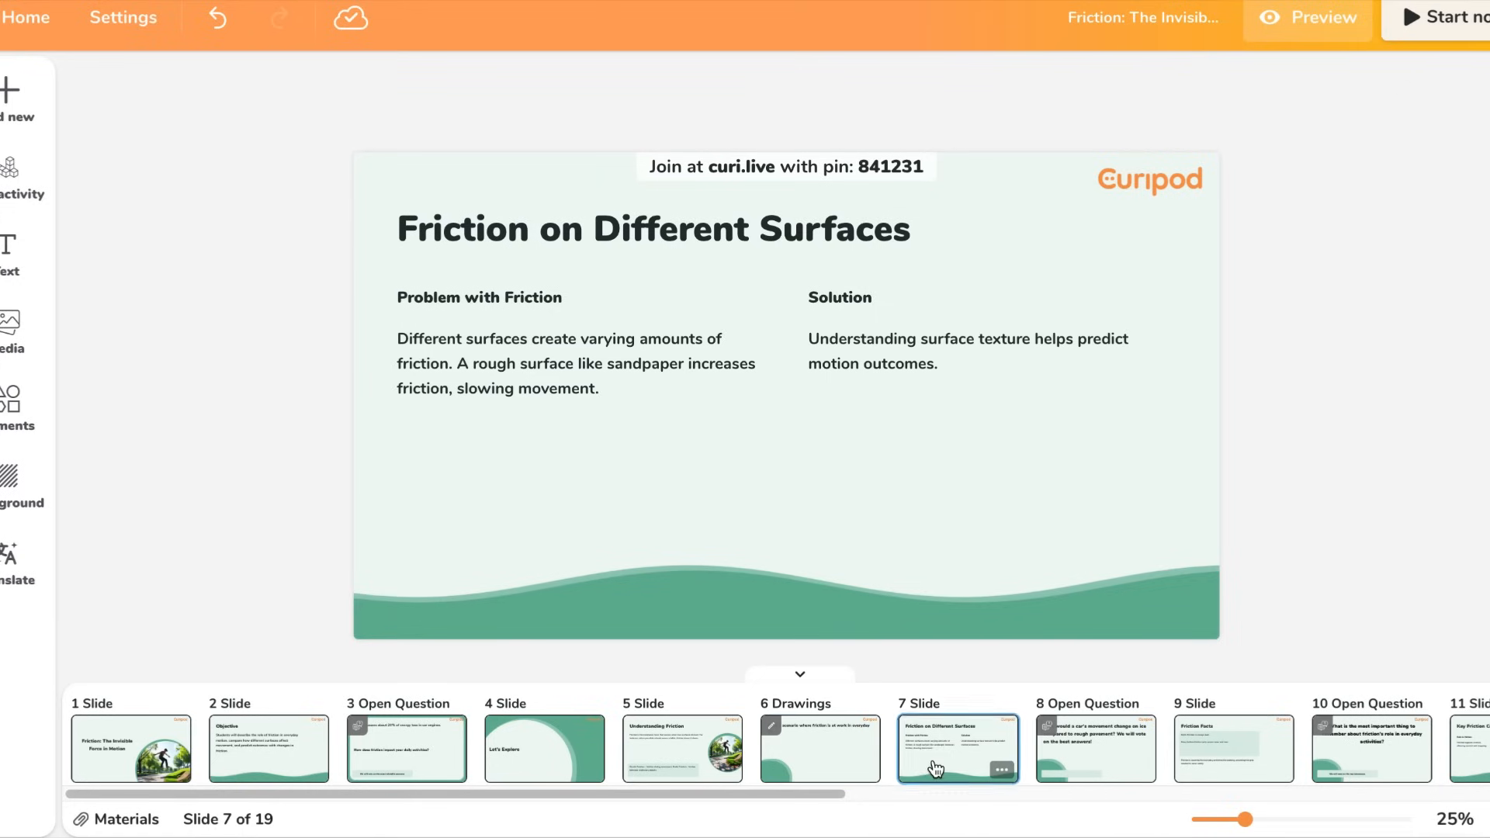
pyautogui.click(1093, 748)
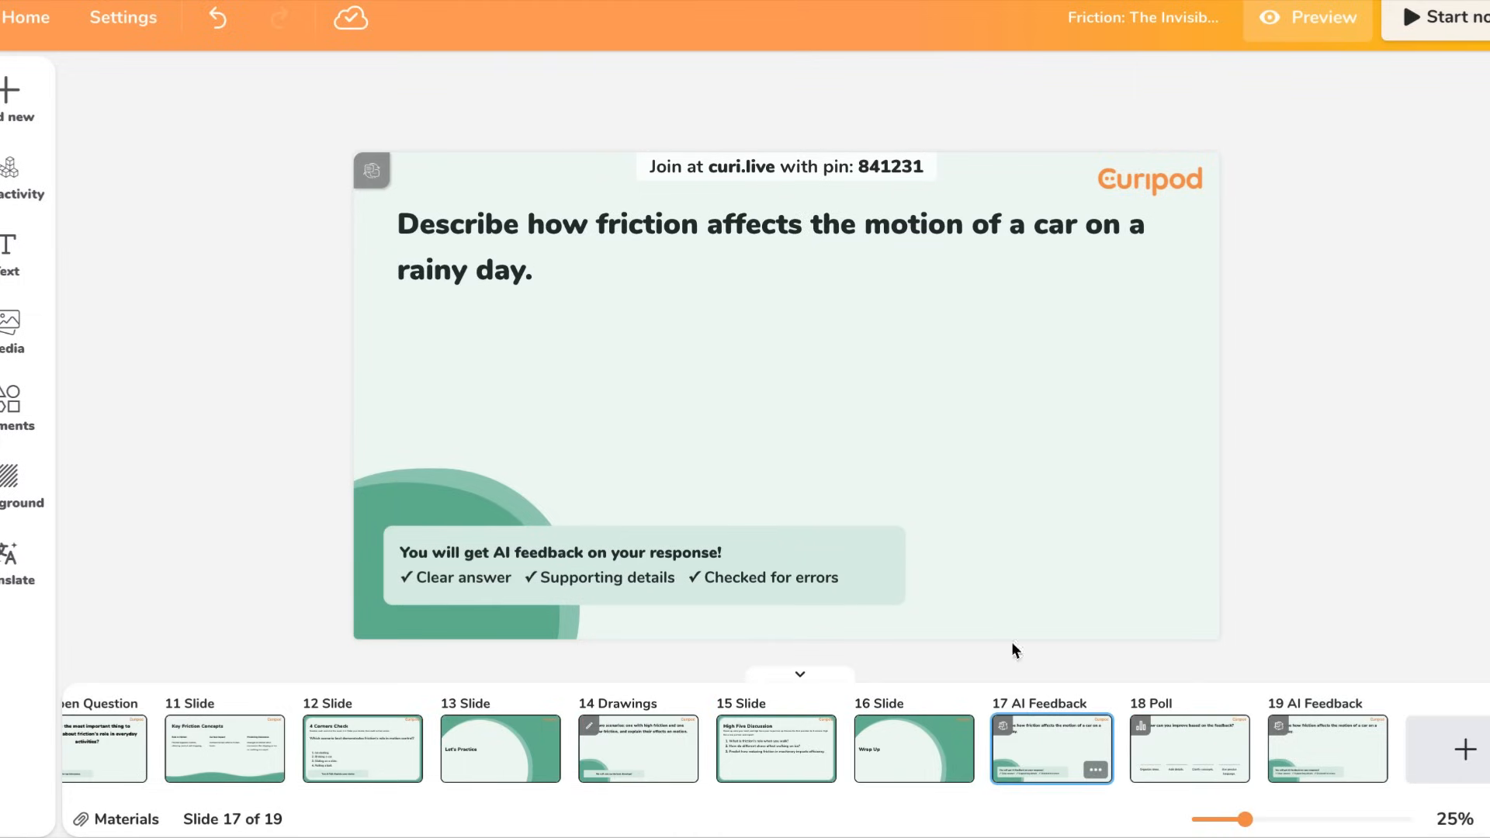
pyautogui.click(1188, 748)
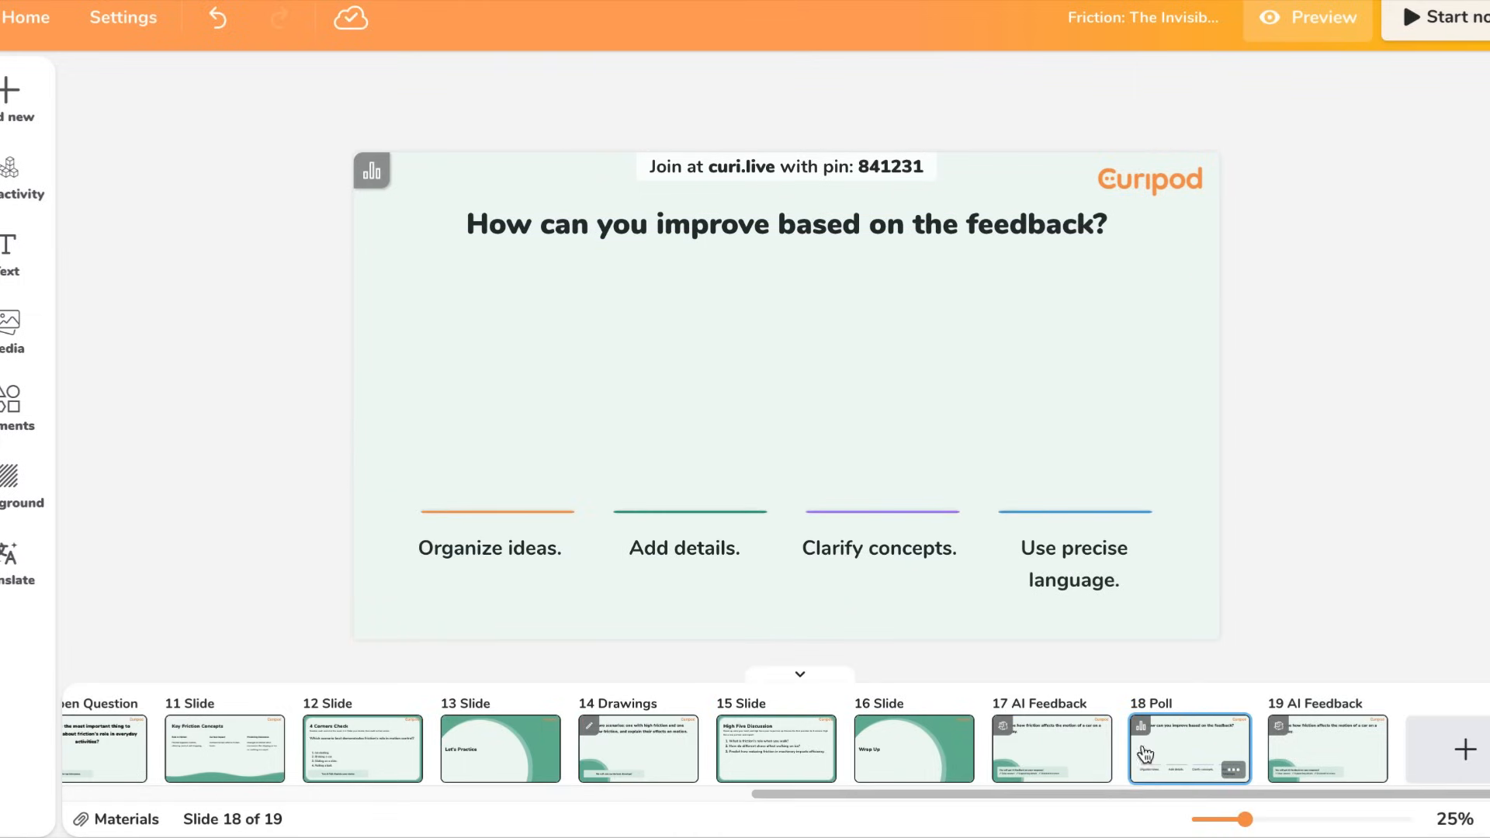
pyautogui.click(1326, 749)
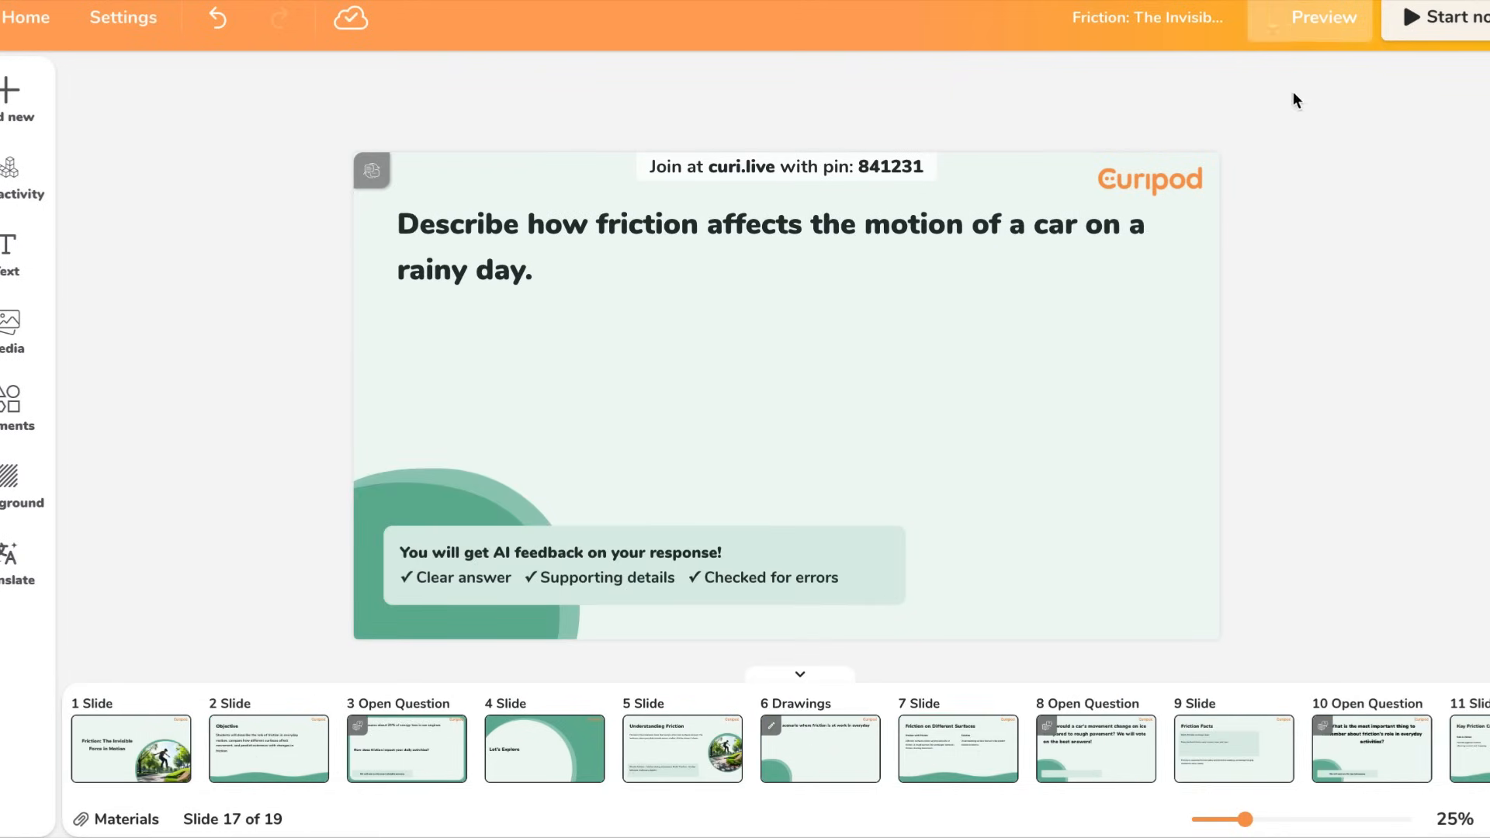
# Preview the lesson, join as student 'Ali' with pin 5707, and start the presentation
pyautogui.click(1323, 18)
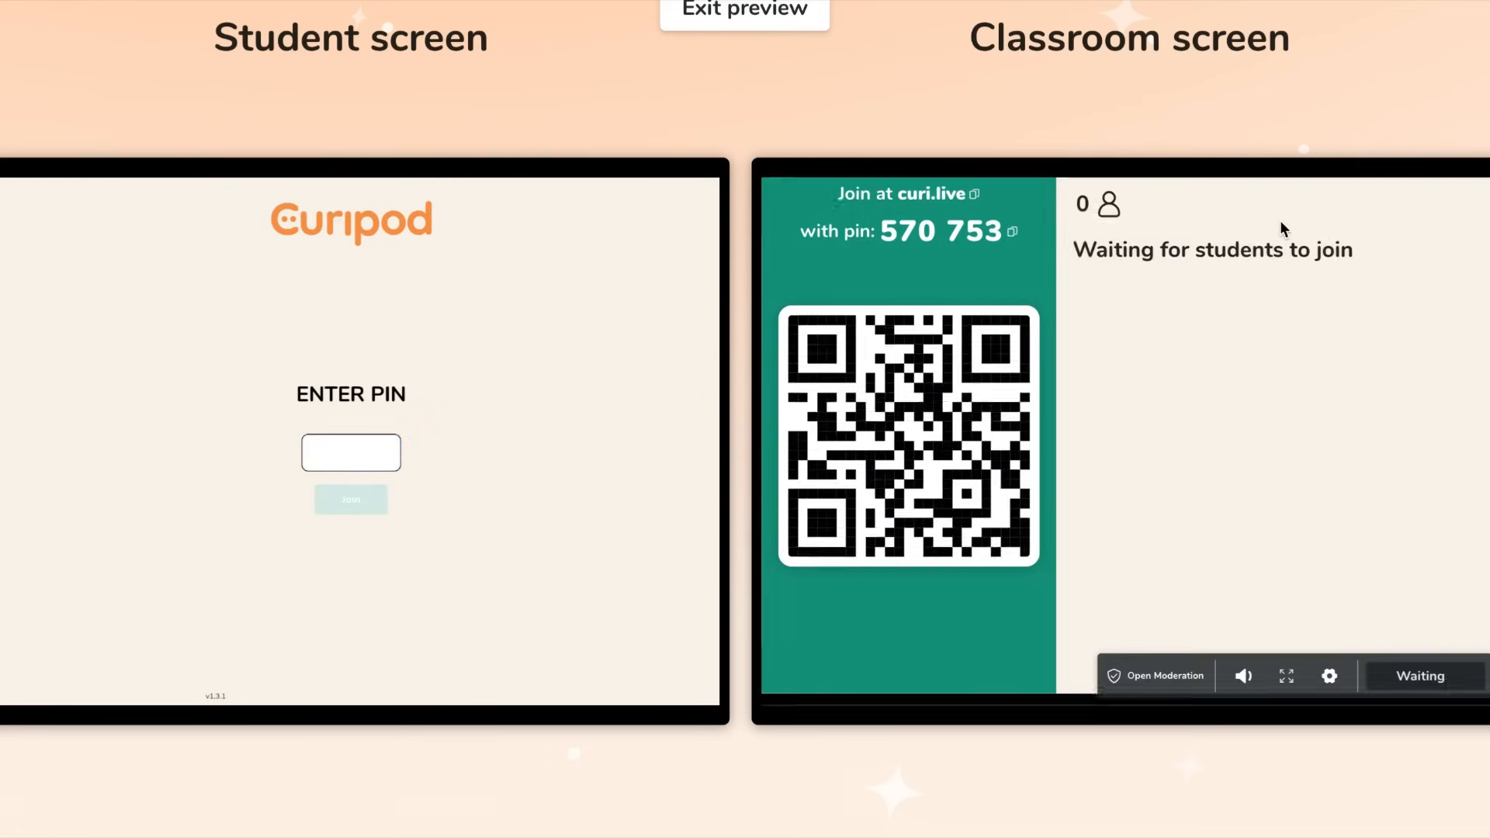
pyautogui.write('5')
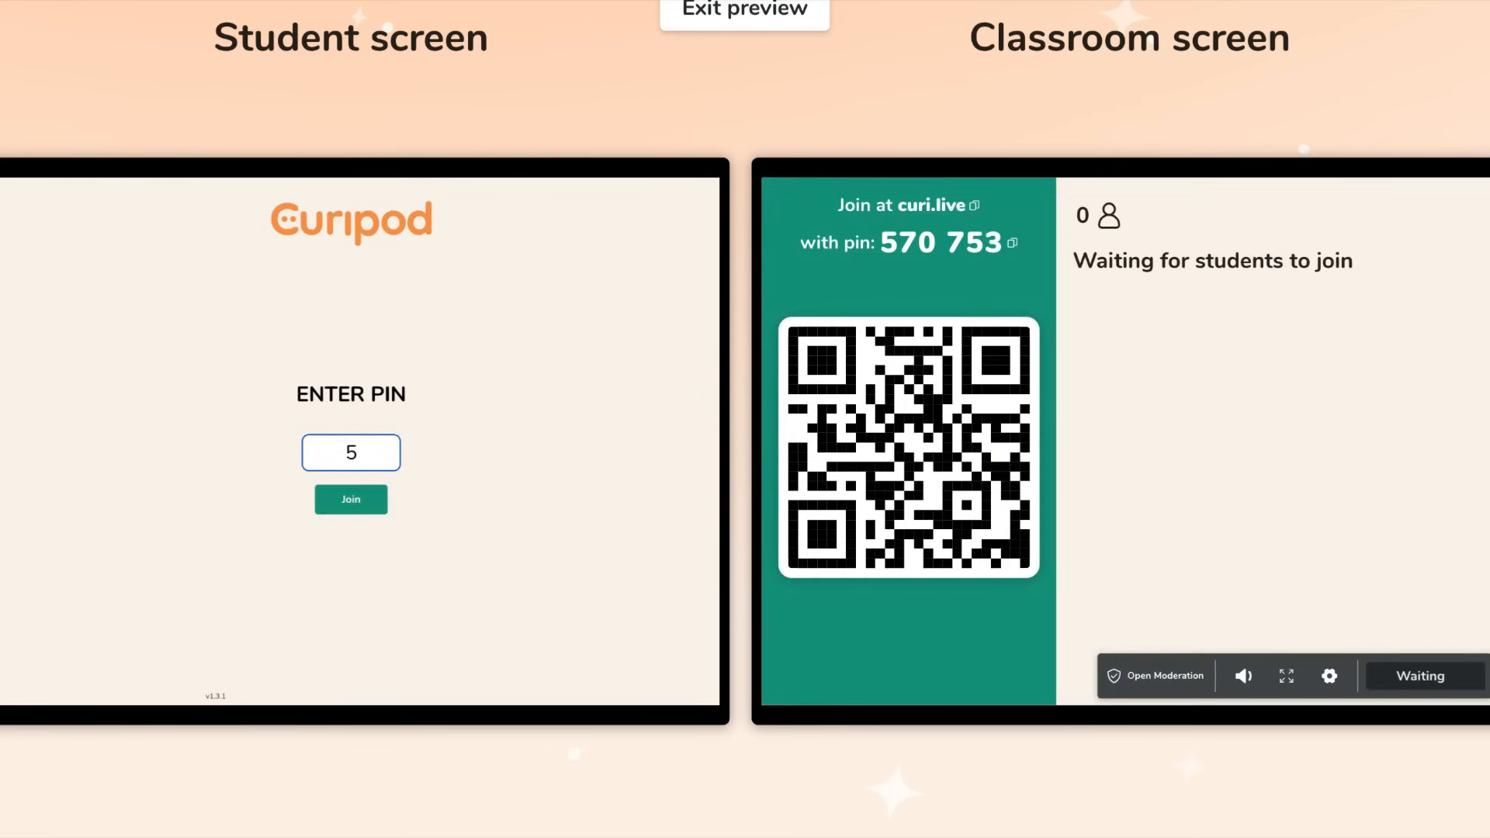
pyautogui.write('707')
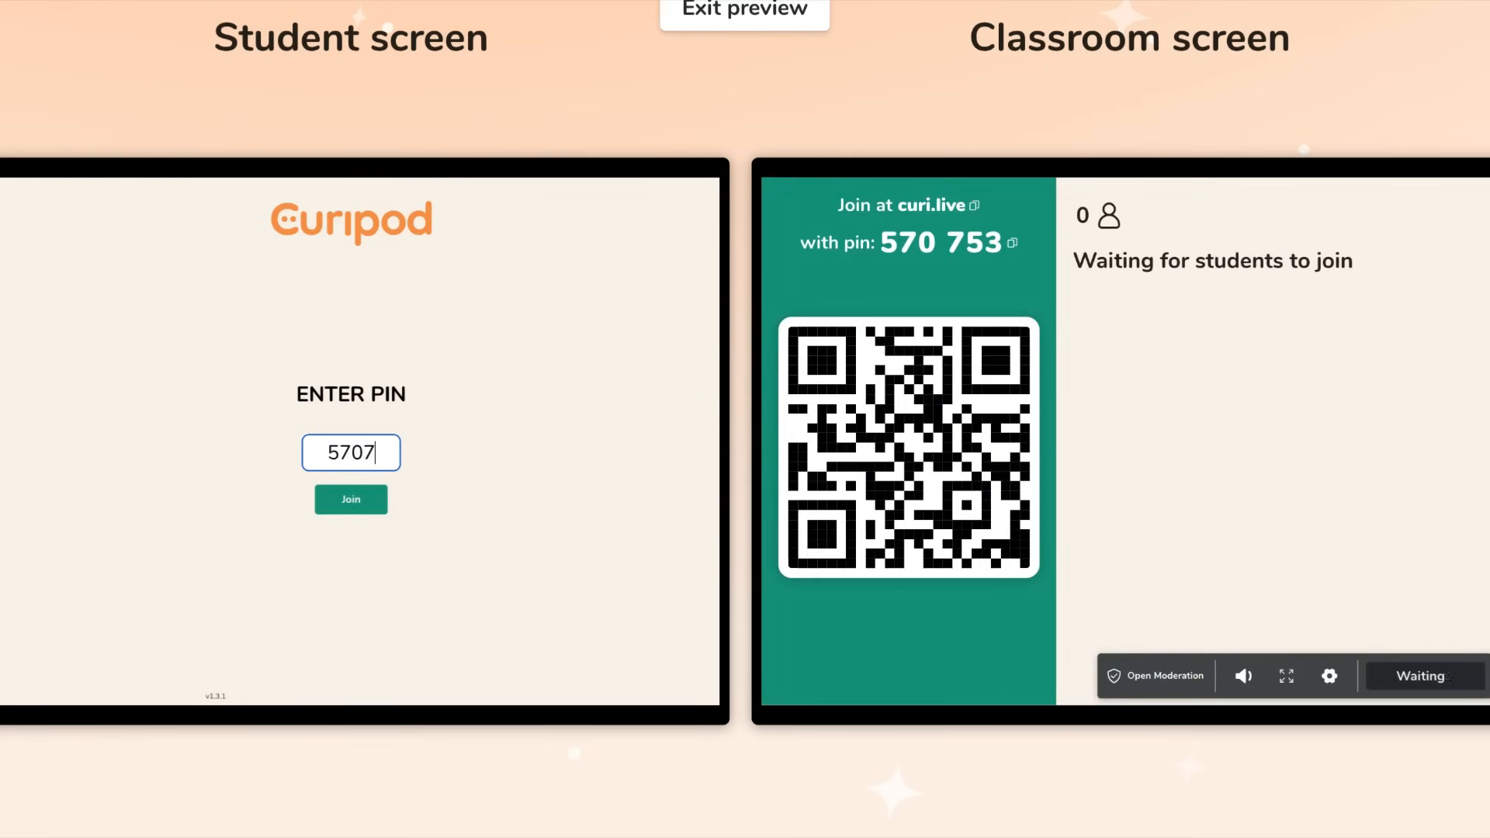
pyautogui.click(350, 499)
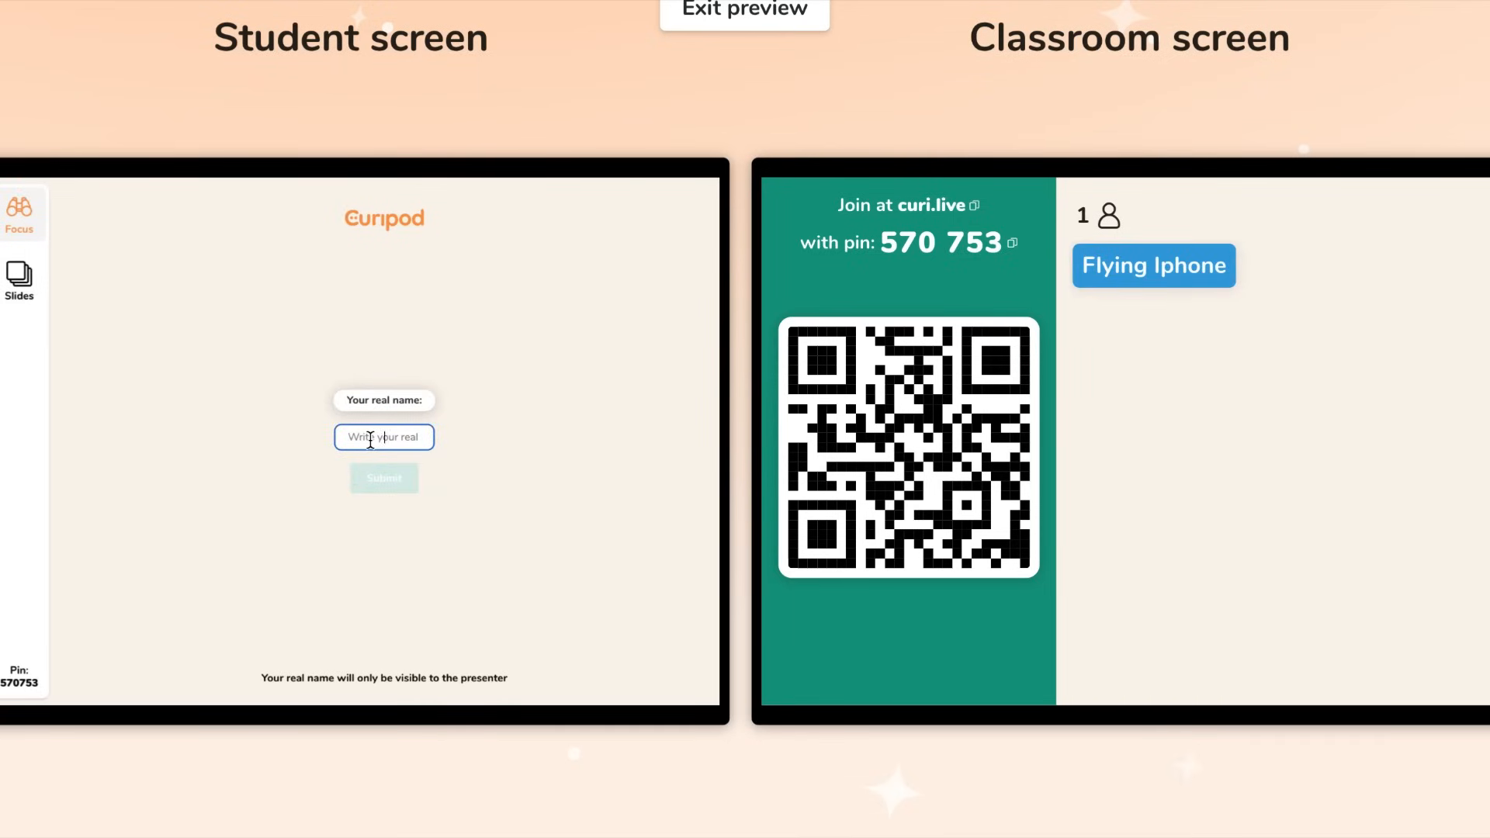
pyautogui.write('Ali')
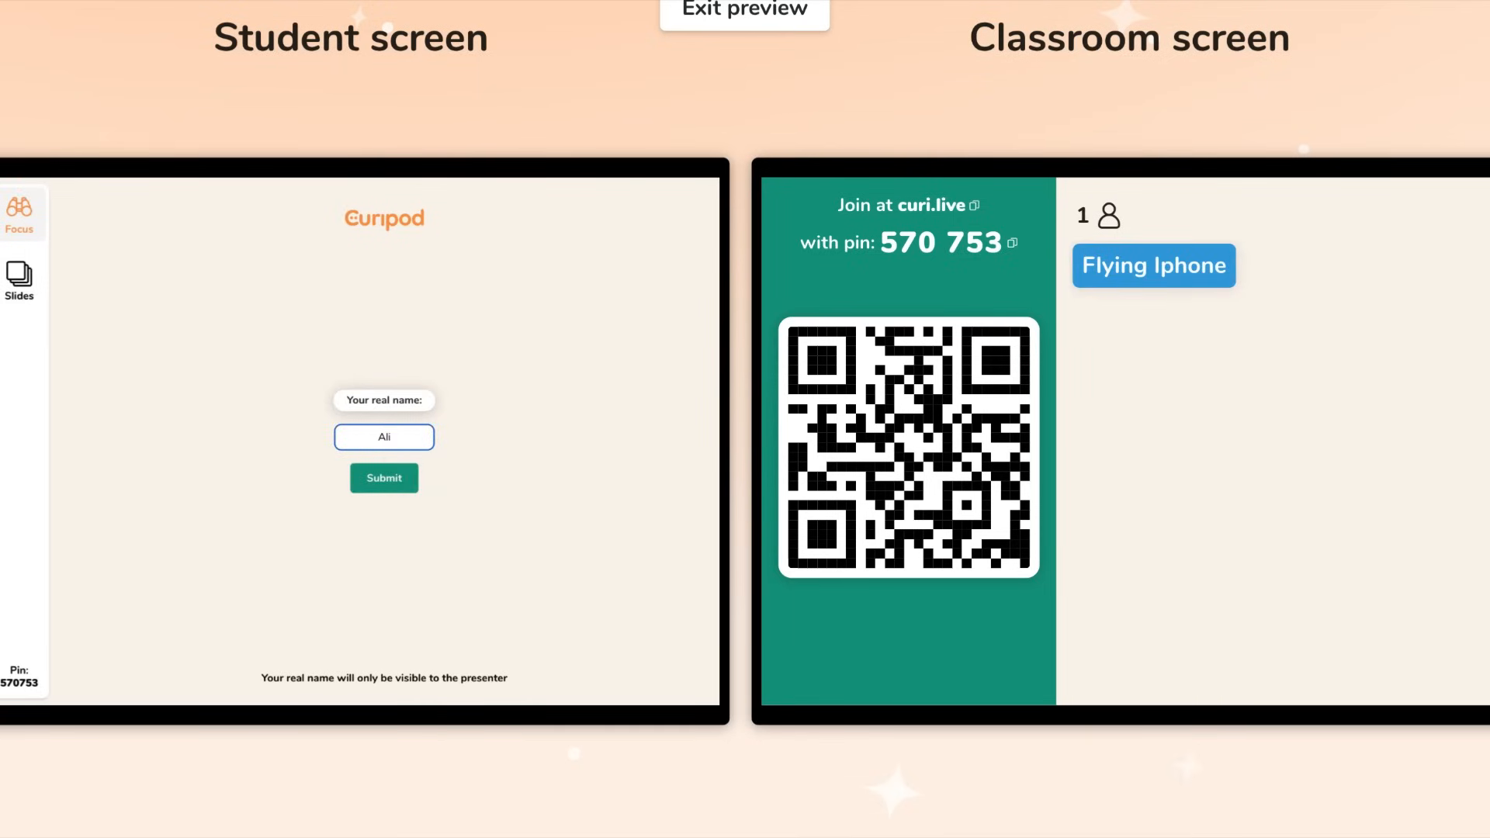
pyautogui.click(383, 478)
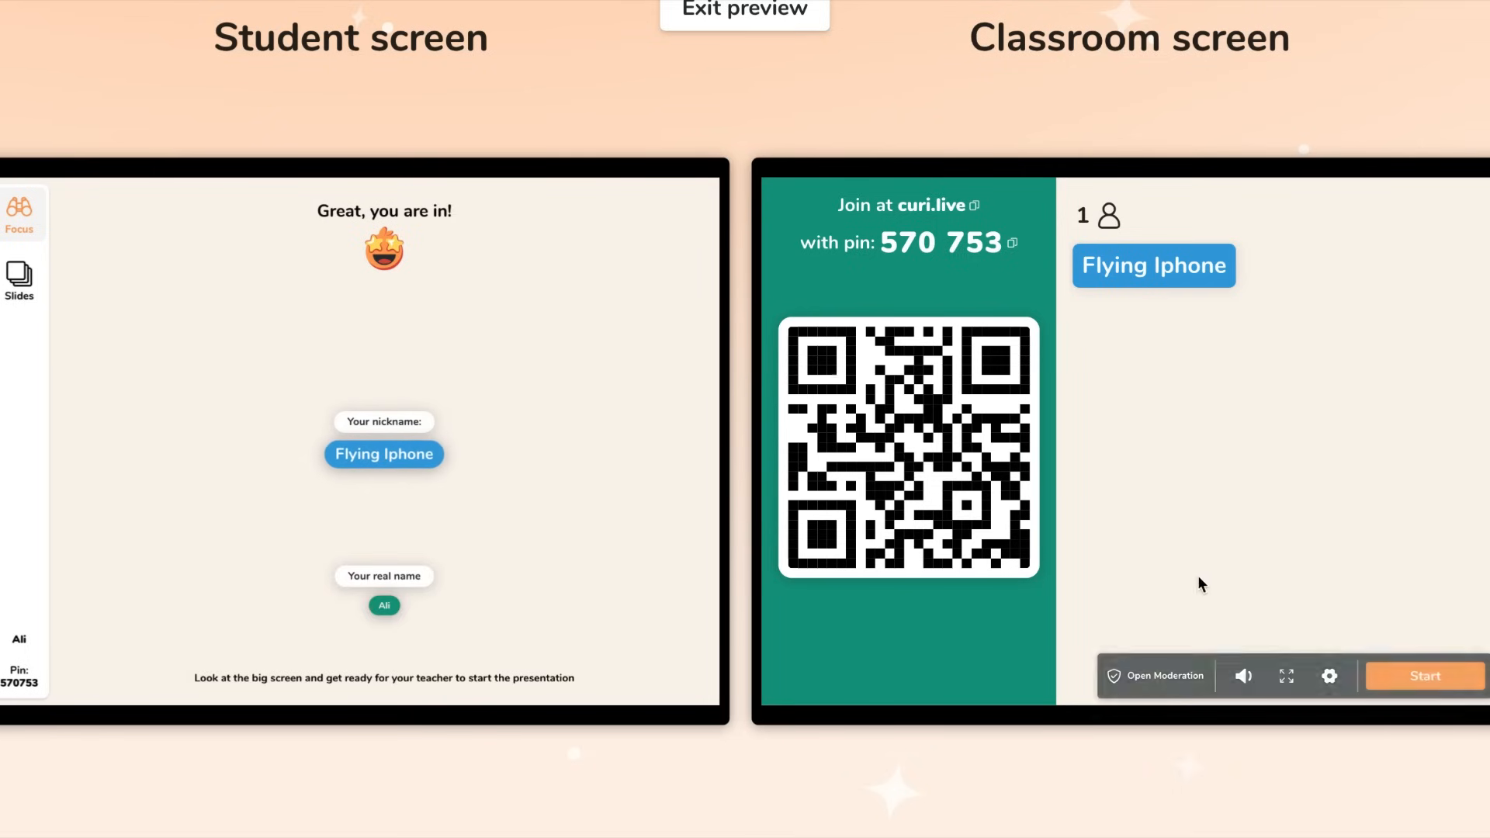
pyautogui.click(1424, 676)
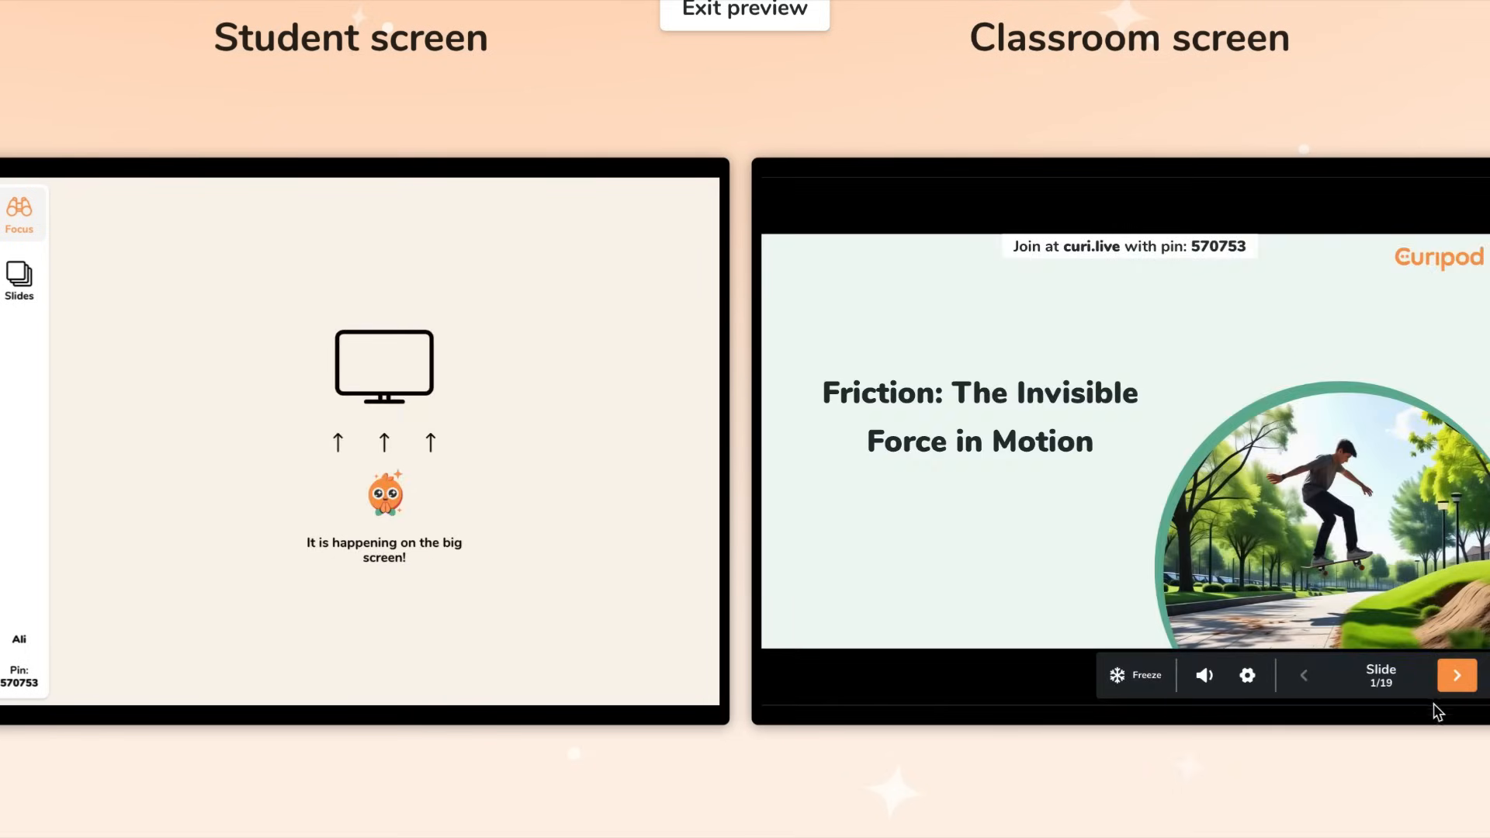
# Advance past the Objective slide to the daily-activities friction question and start answers
pyautogui.click(1456, 674)
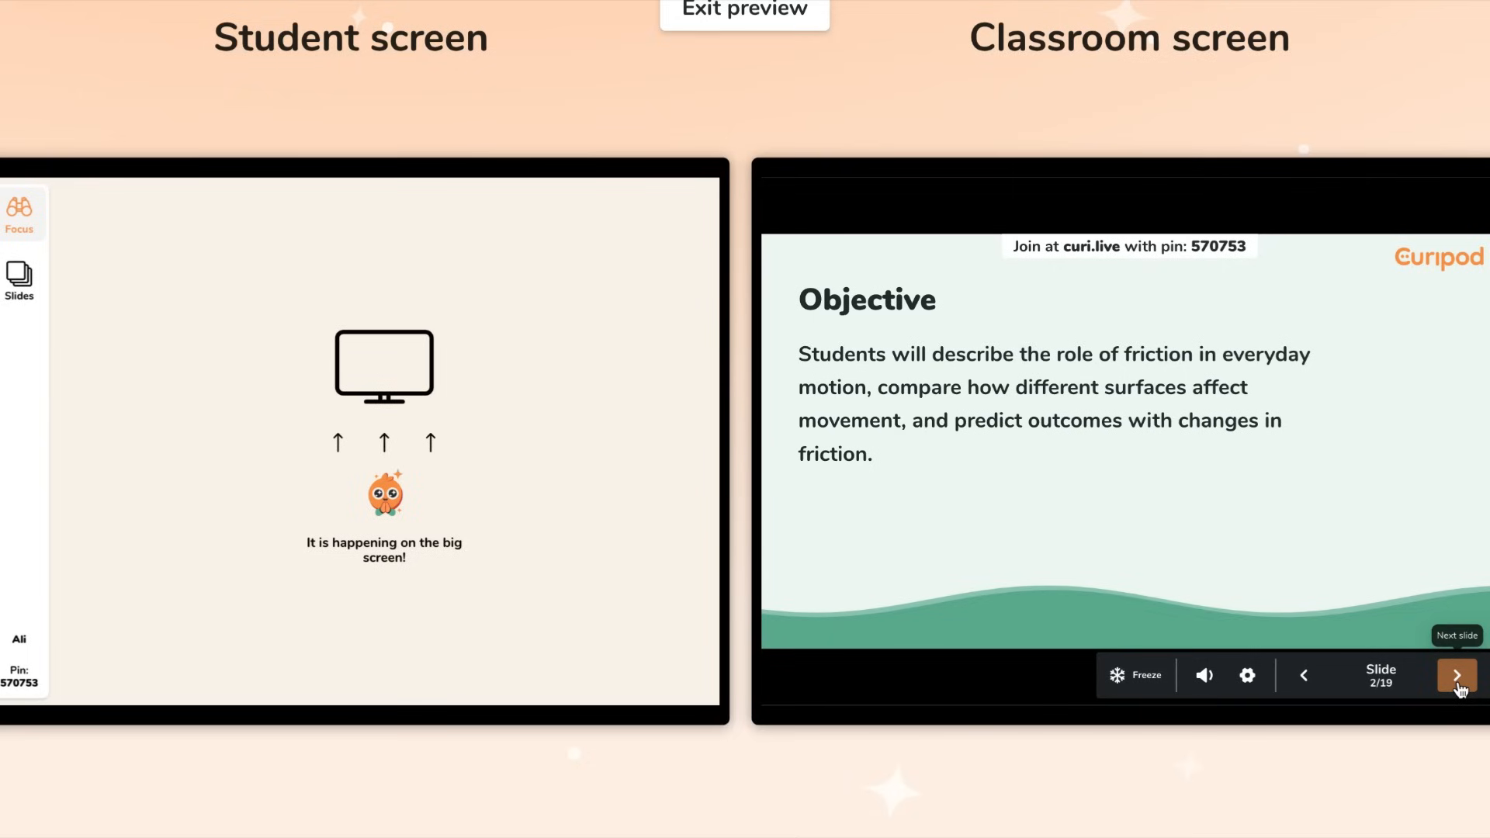
pyautogui.click(1457, 674)
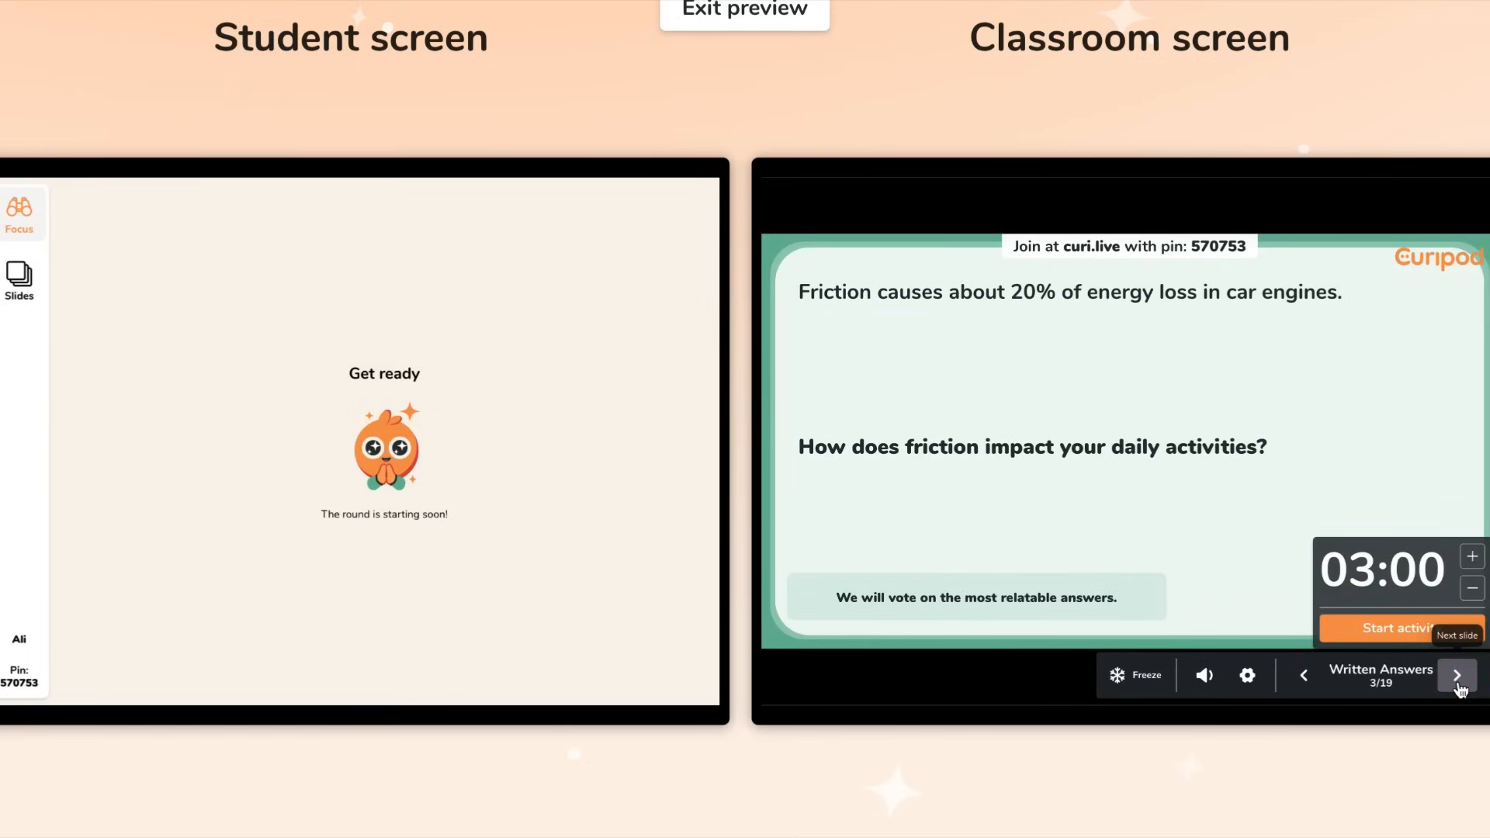
pyautogui.click(1387, 627)
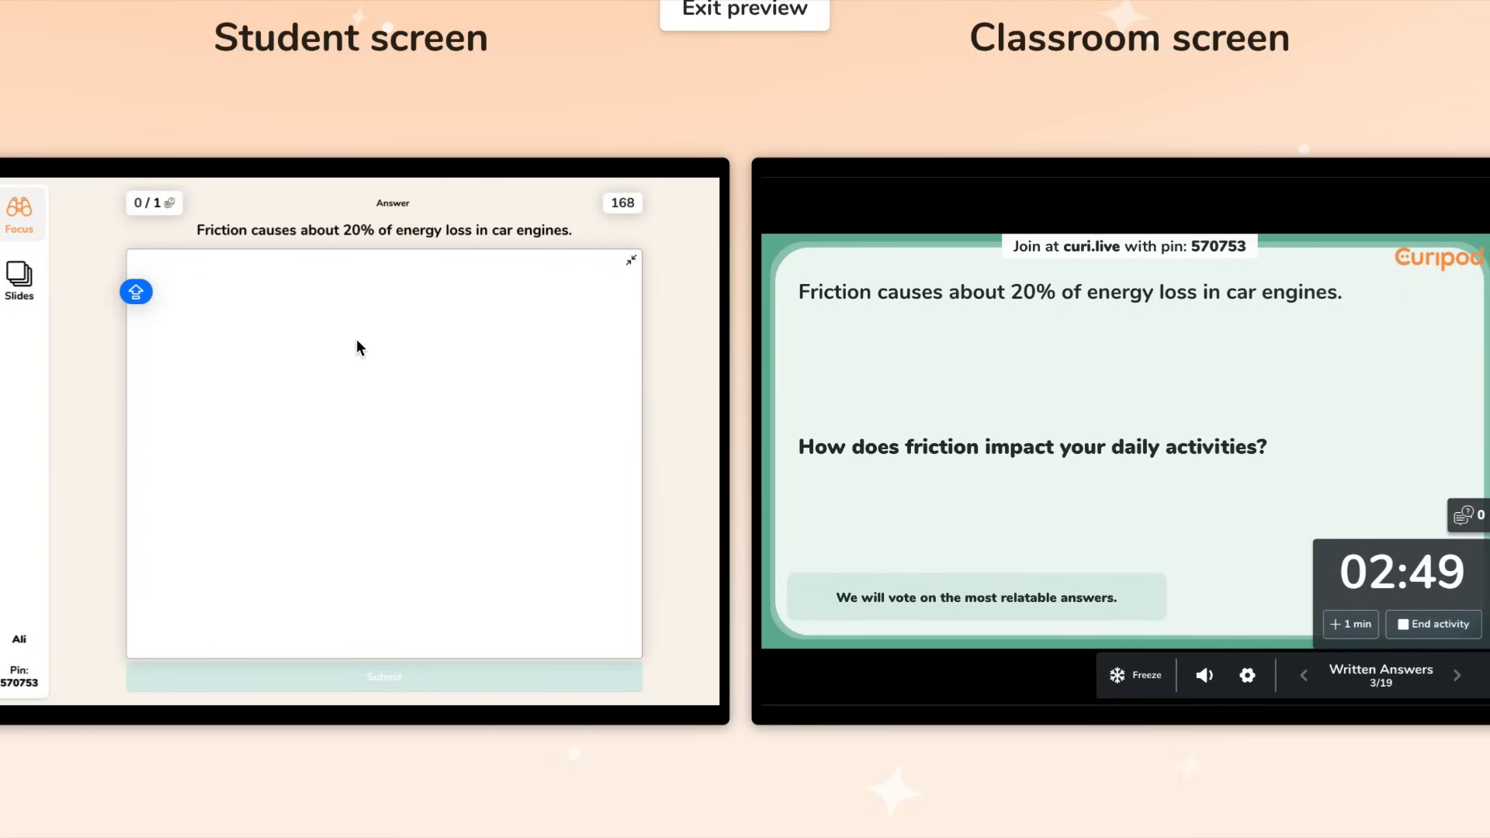
# Submit the answer 'Frictipn helps me in goin', run voting, then go to Let's Explore
pyautogui.write('Frictipn helps')
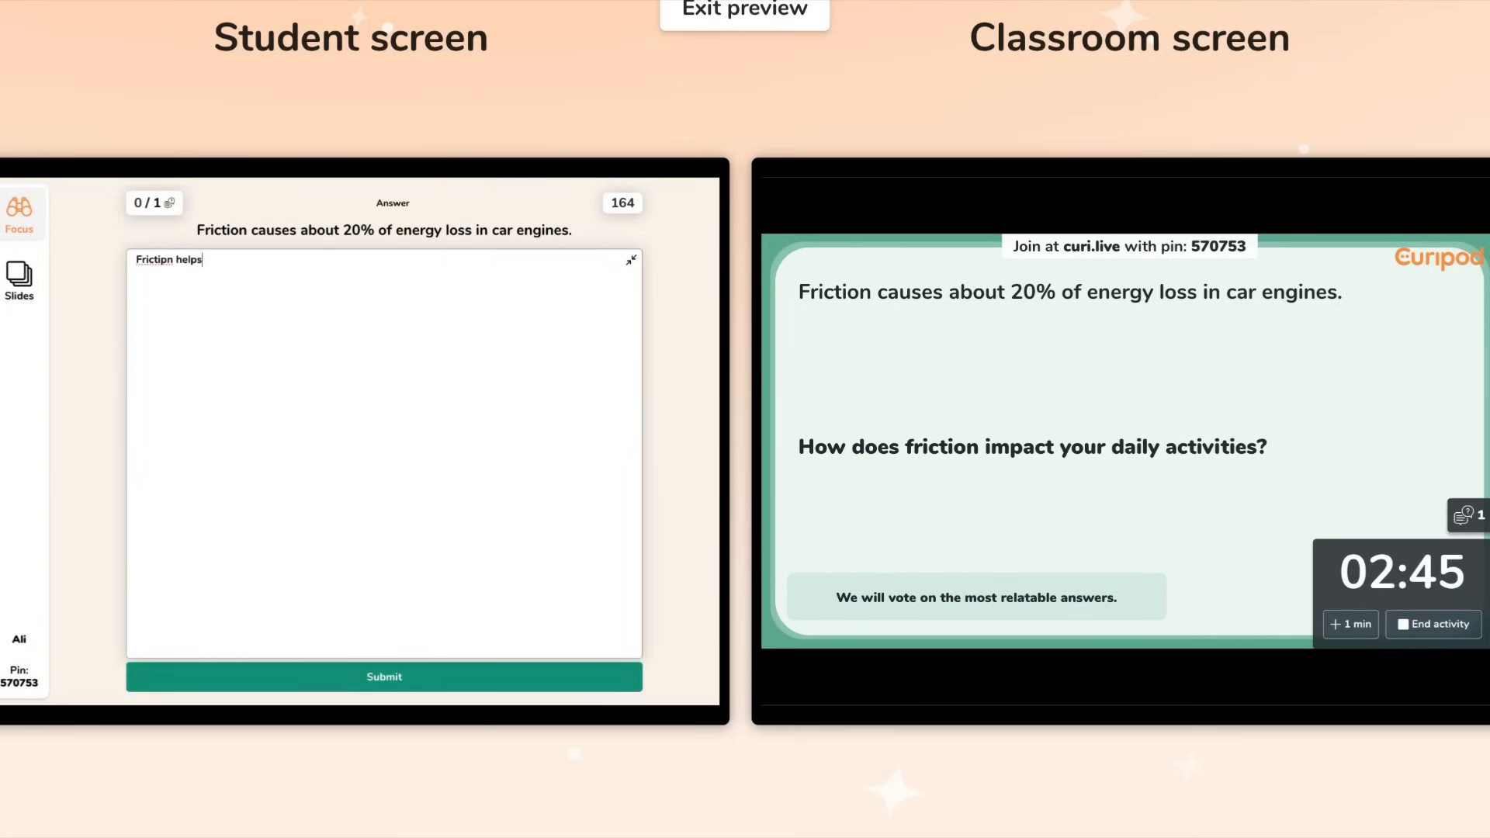
pyautogui.write('me in going down stairs with')
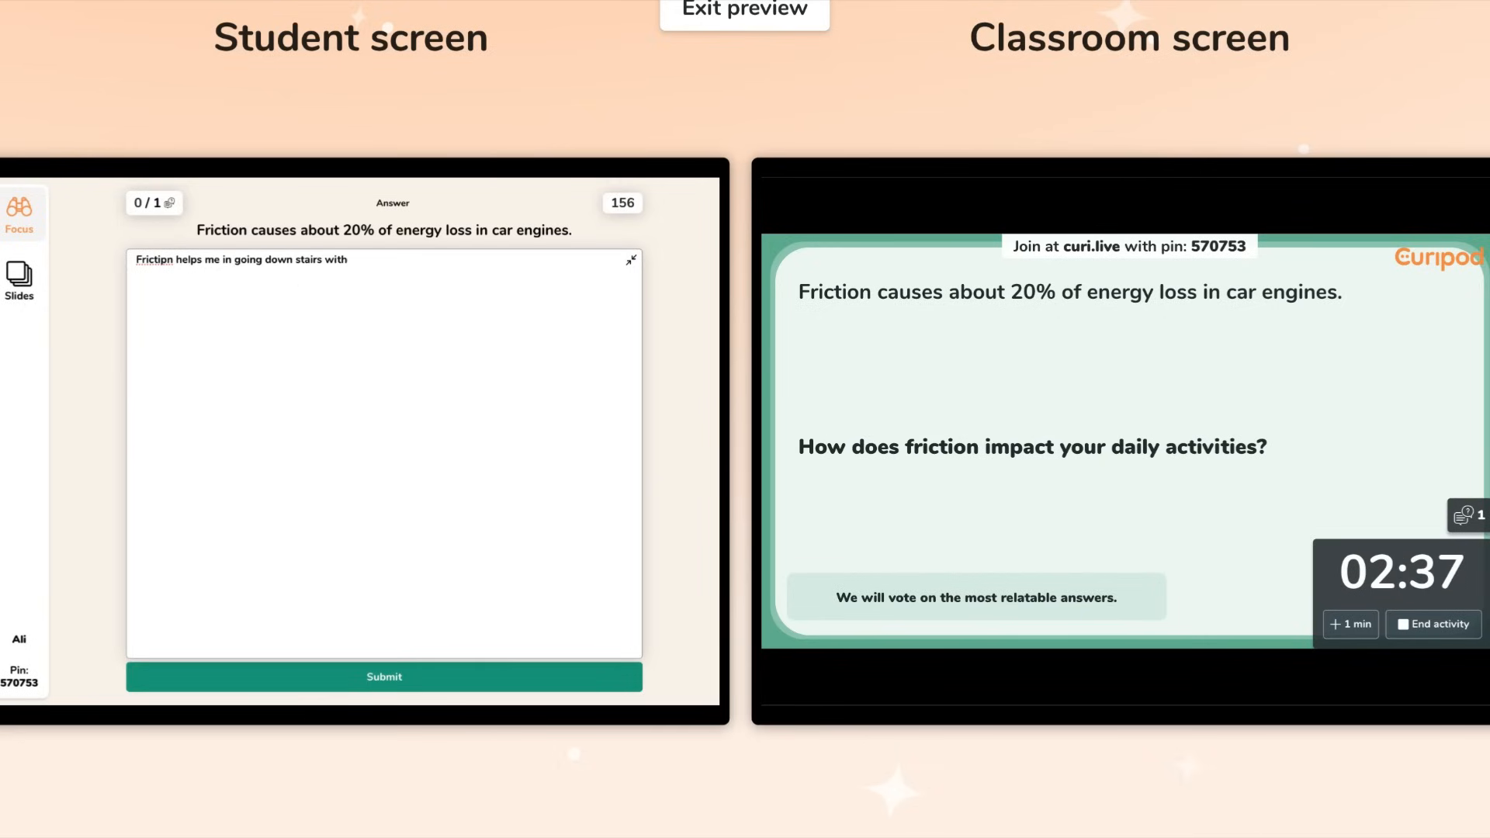
pyautogui.click(385, 676)
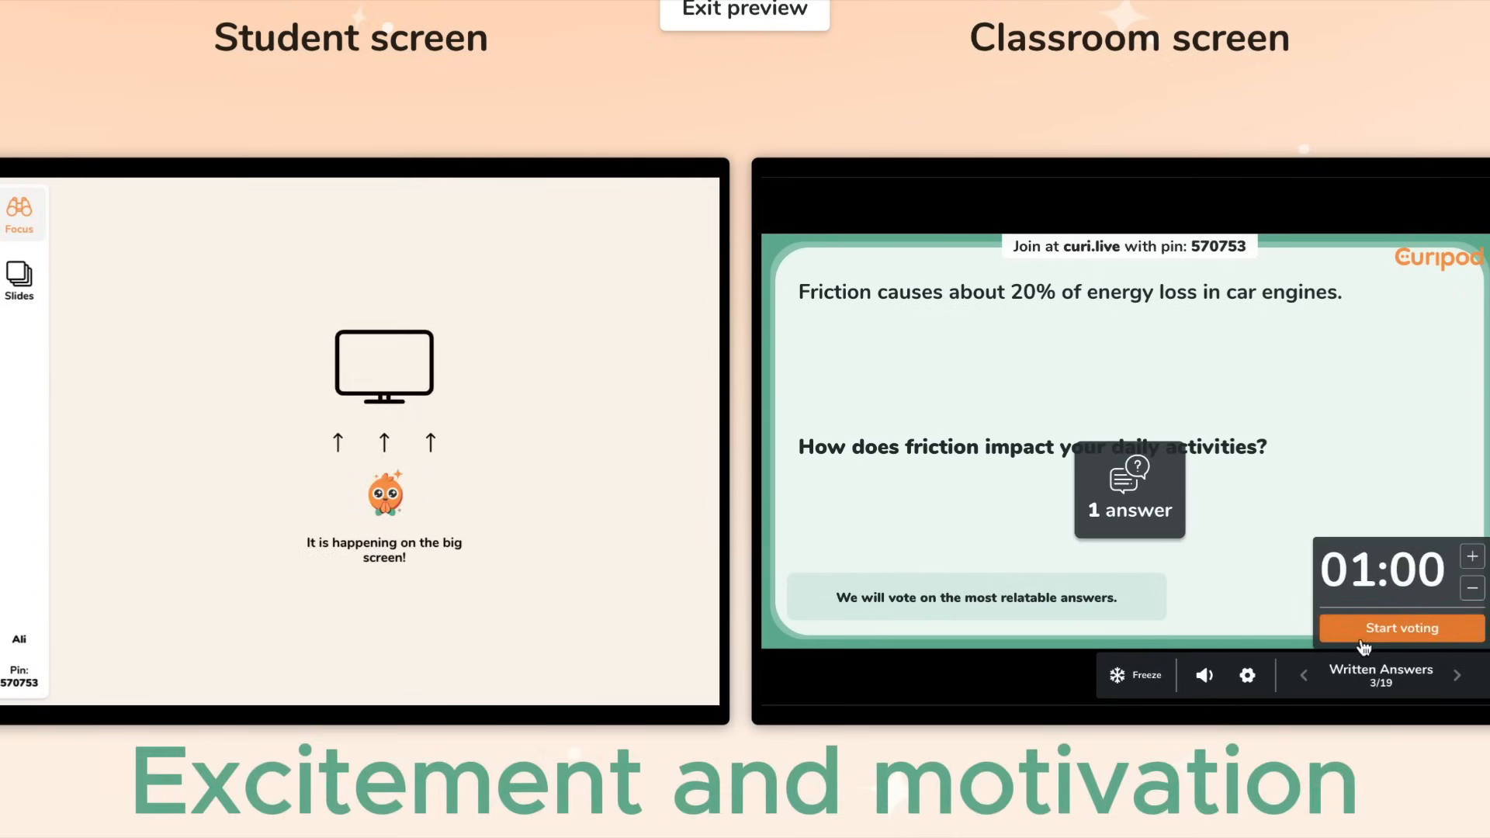
pyautogui.click(1399, 628)
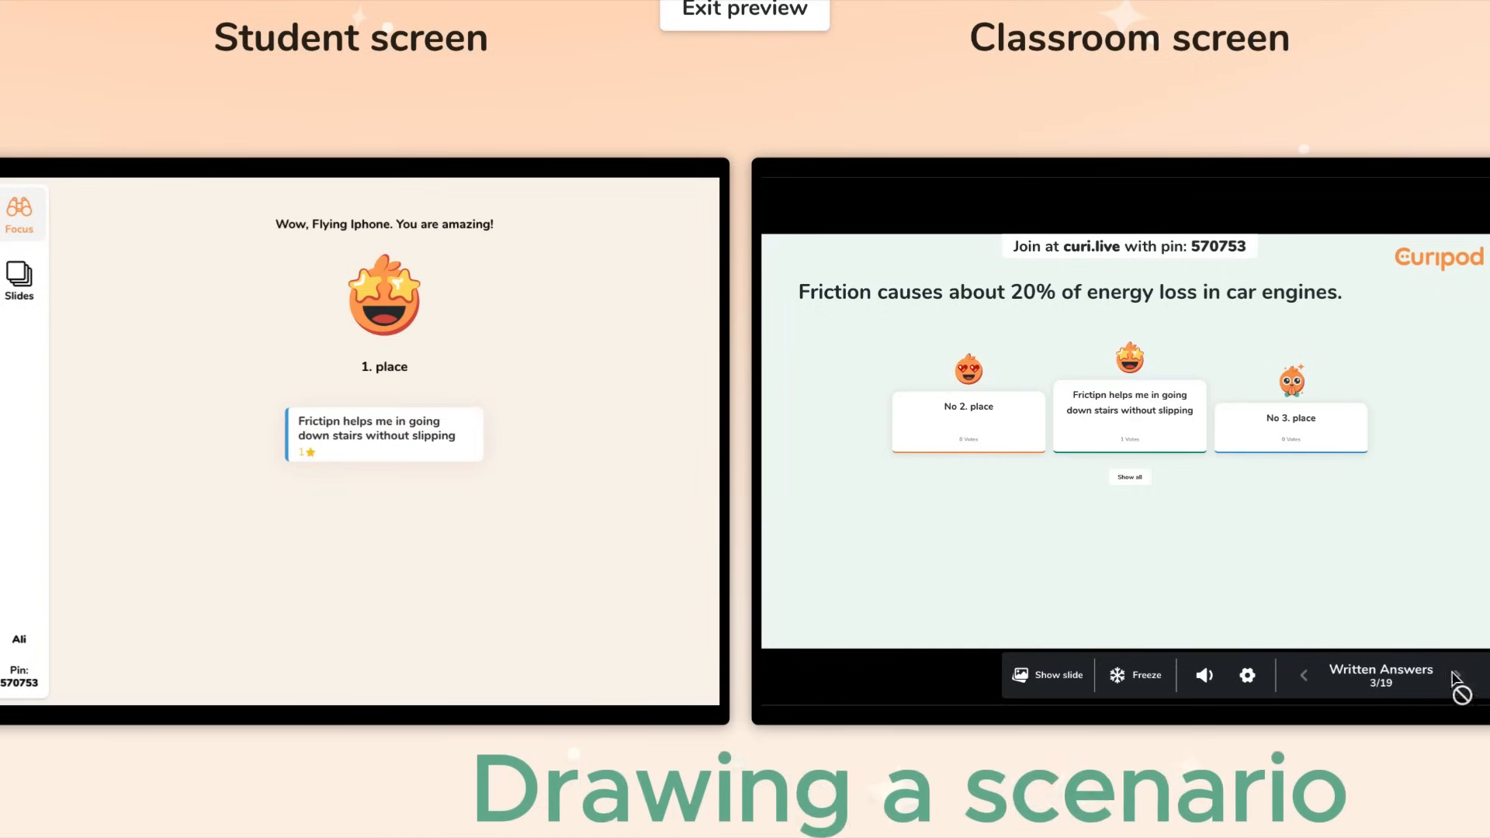
pyautogui.click(1458, 674)
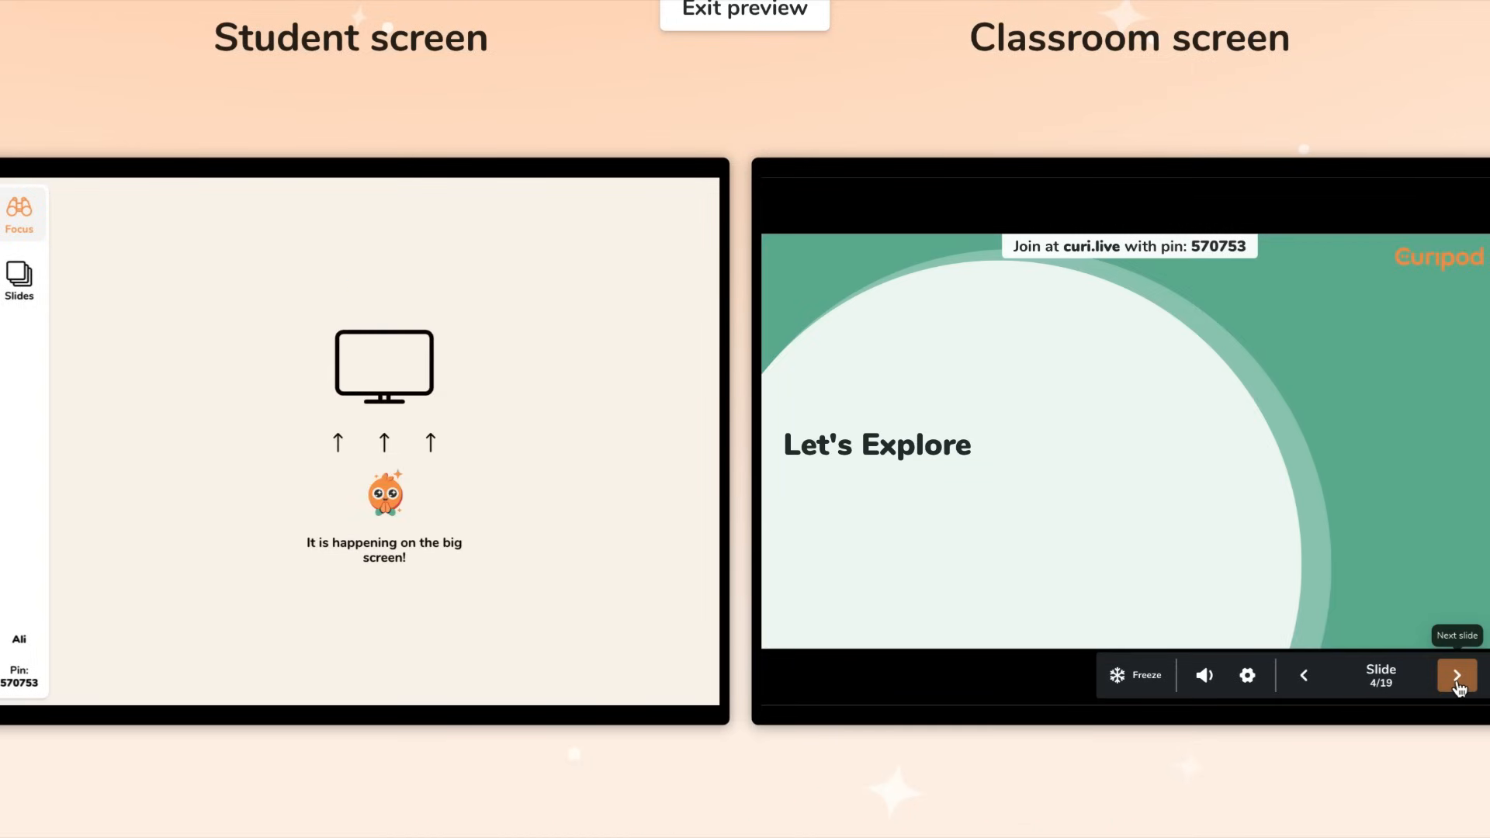
# Draw and submit a stick figure walking down stairs using line, circle and freehand tools
pyautogui.click(1457, 674)
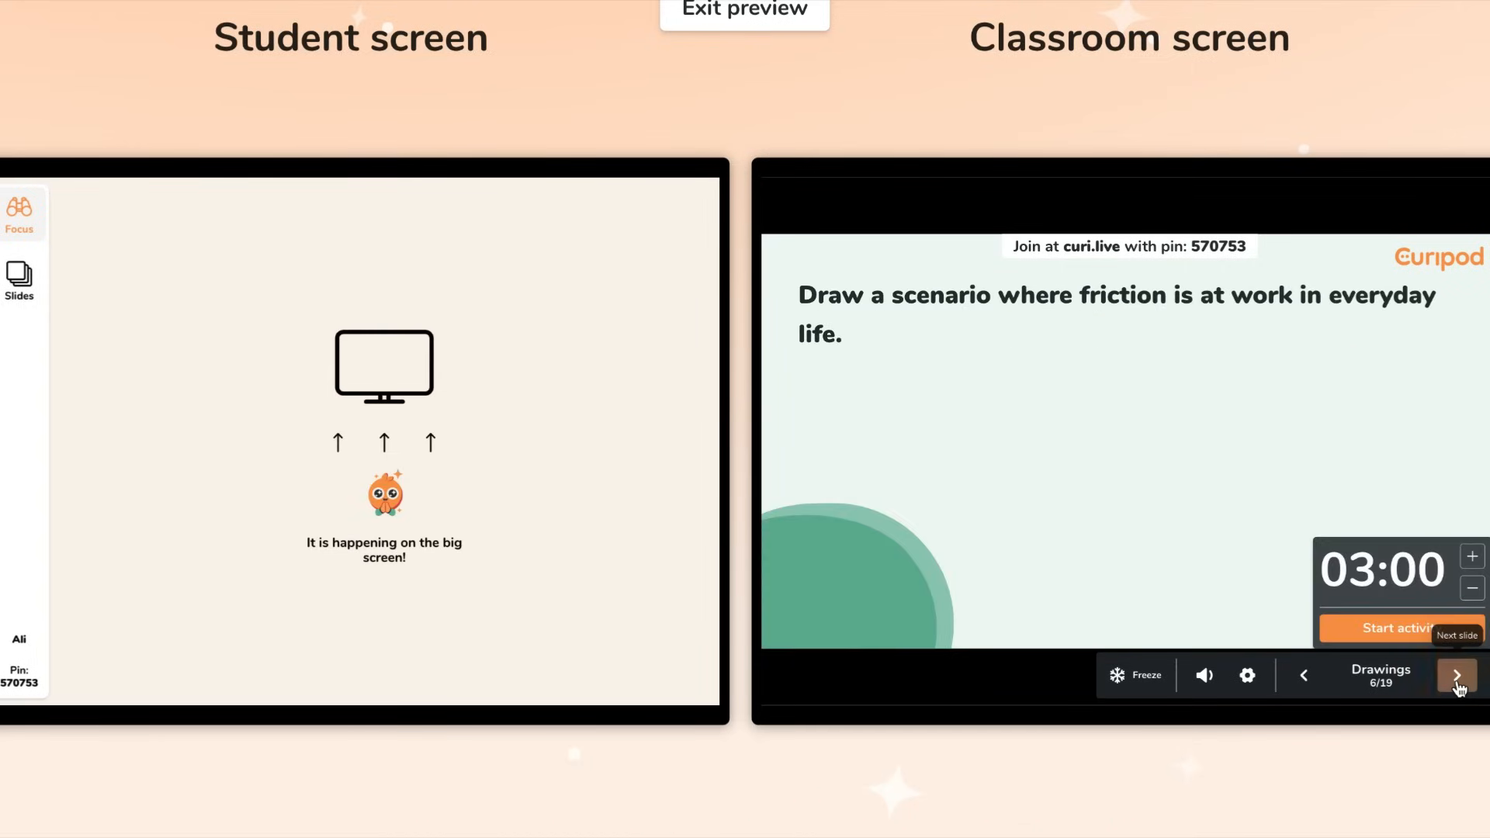
pyautogui.click(1394, 627)
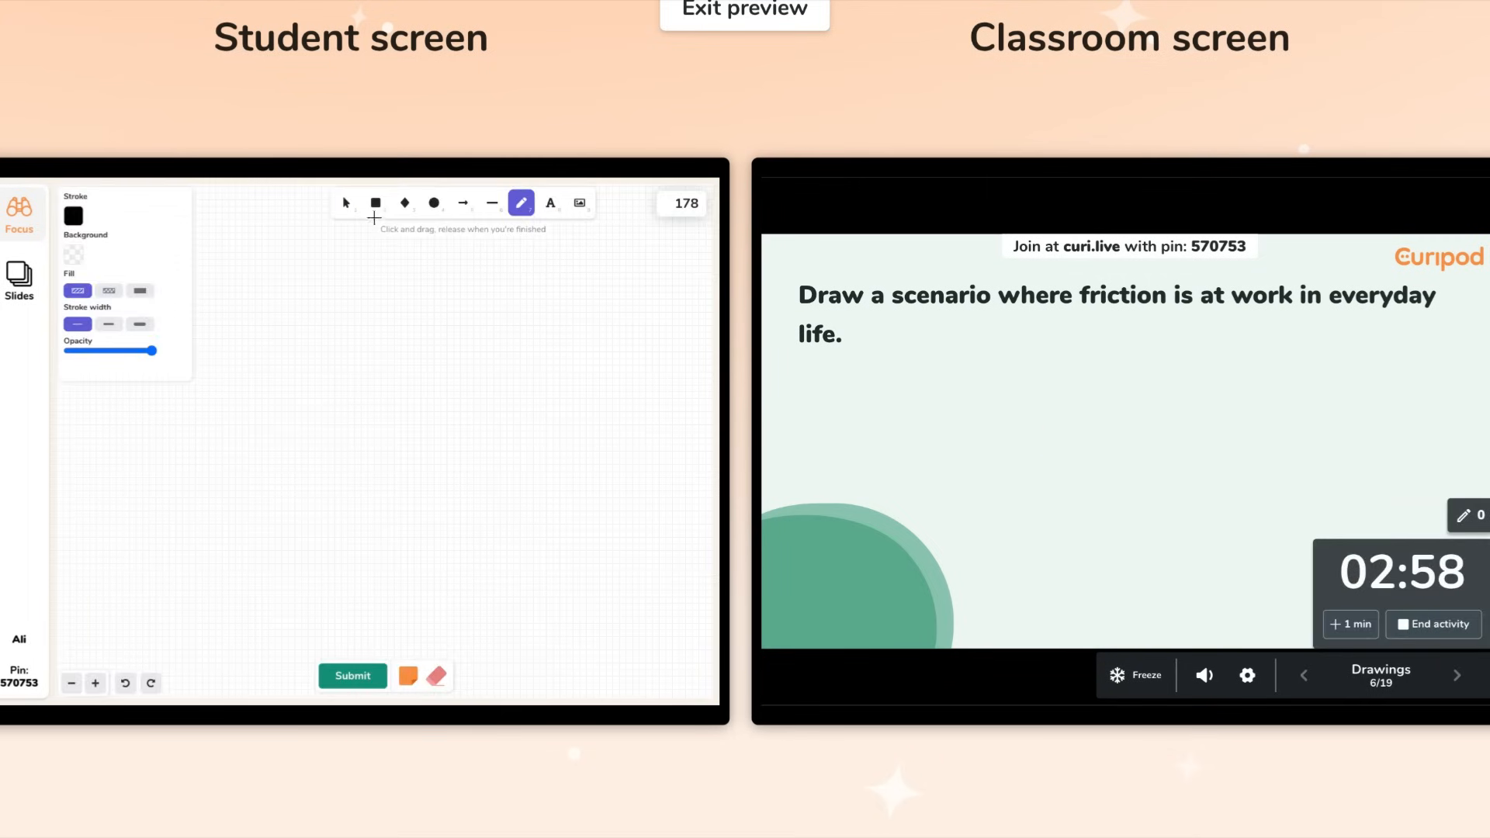
pyautogui.click(492, 203)
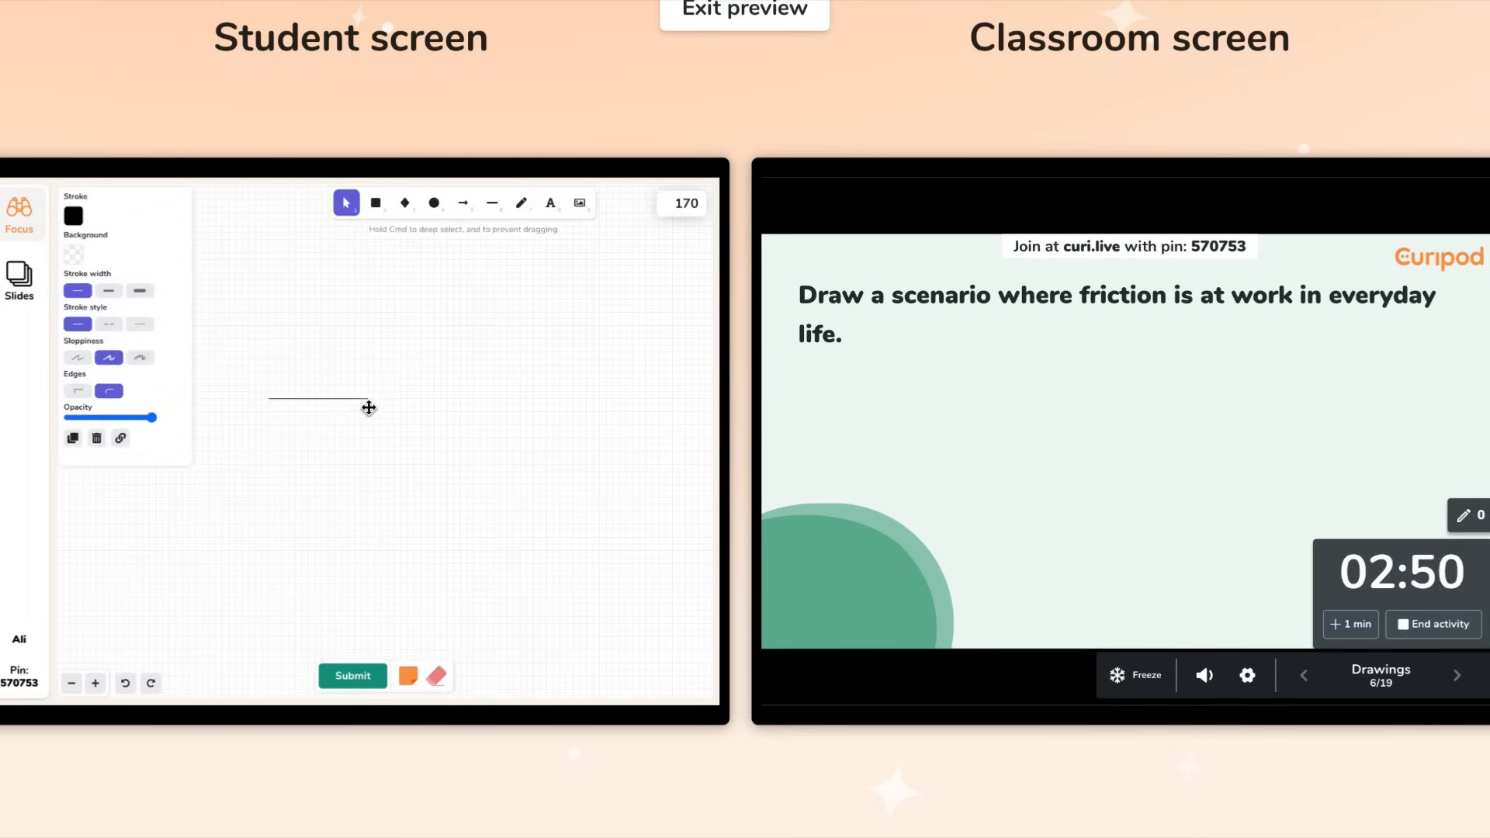
pyautogui.click(491, 203)
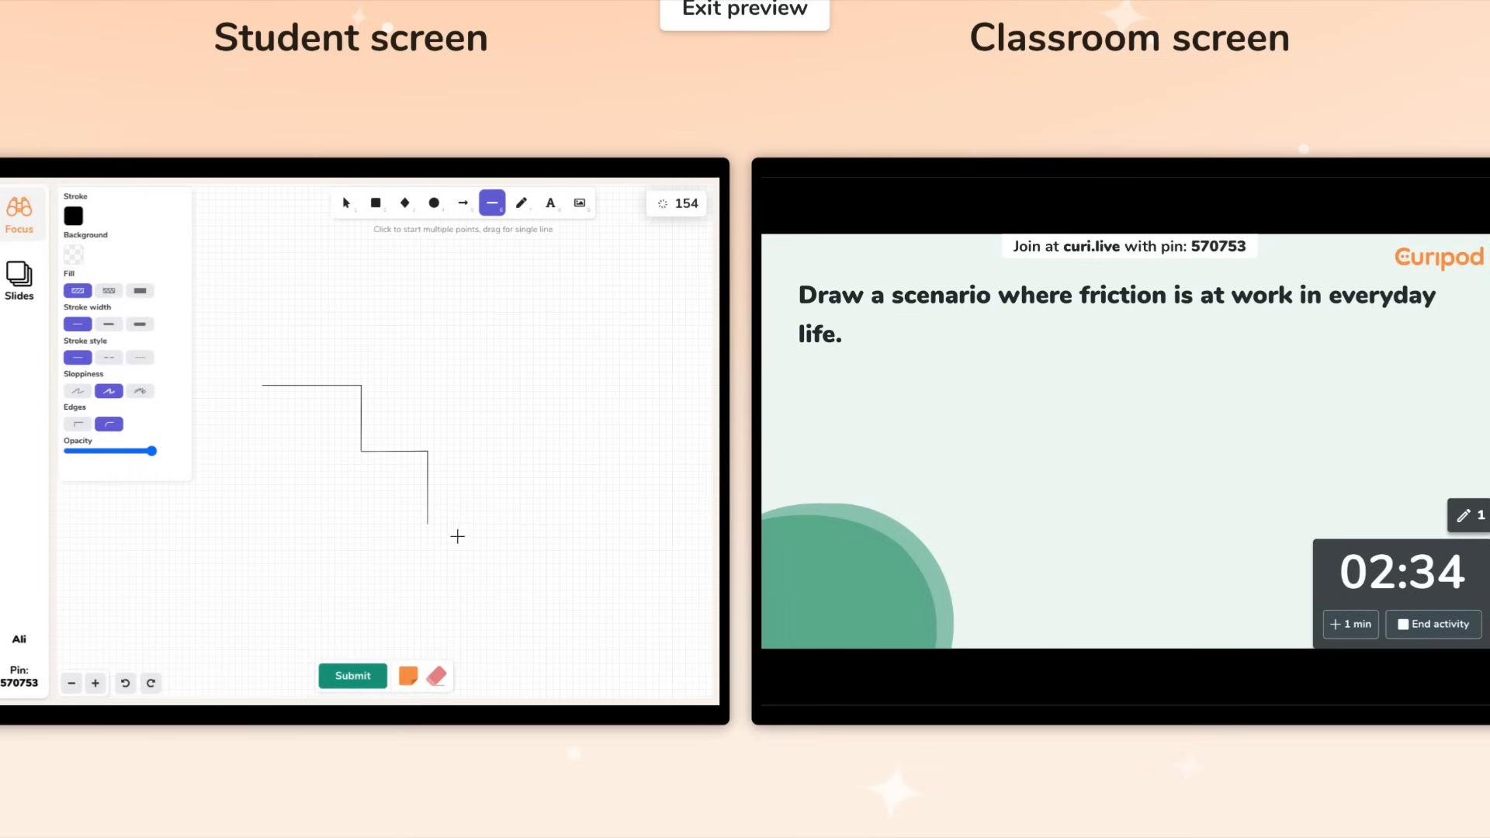
pyautogui.click(433, 203)
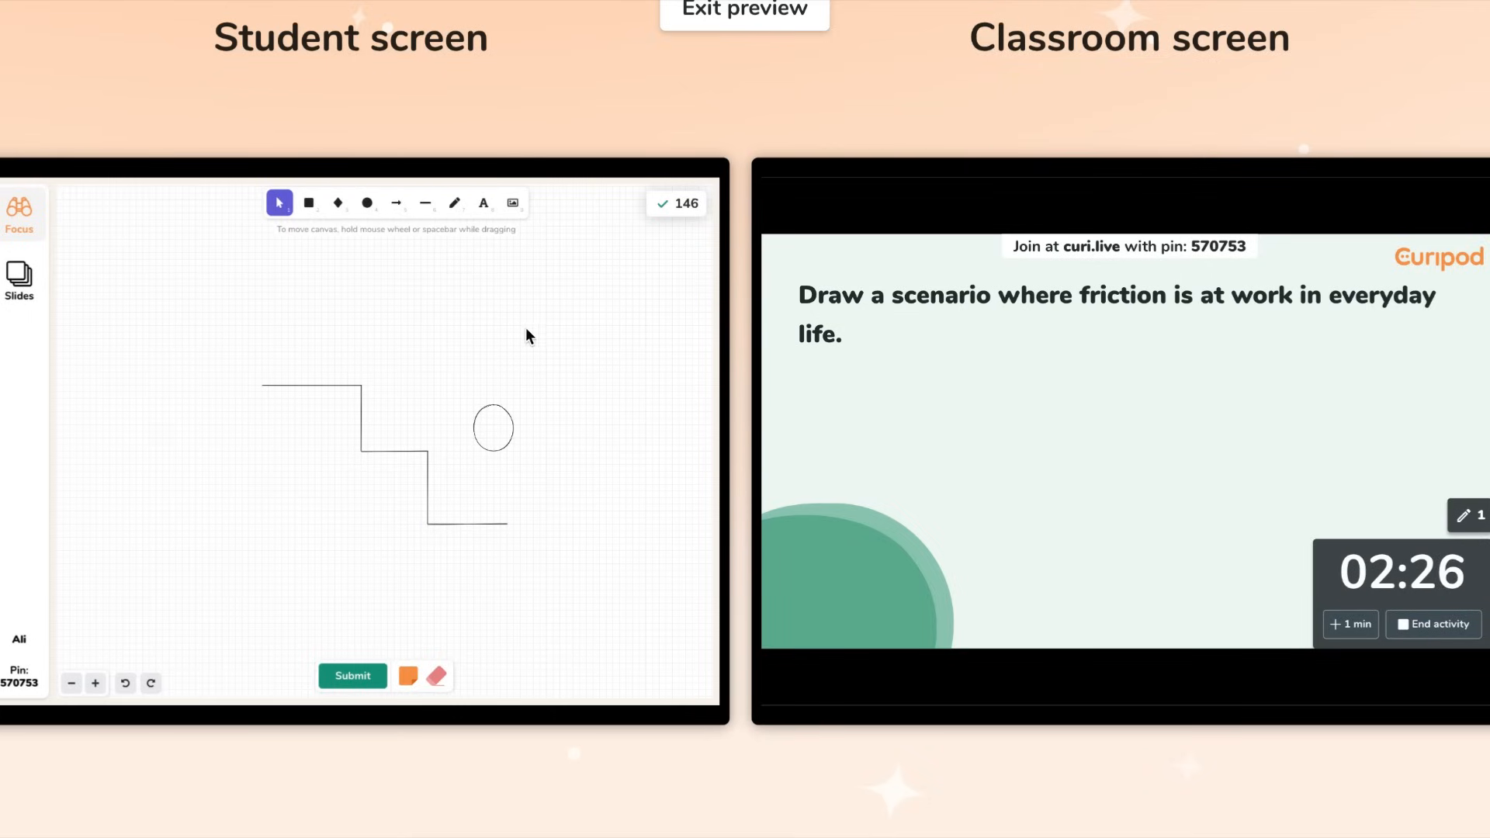
pyautogui.click(521, 203)
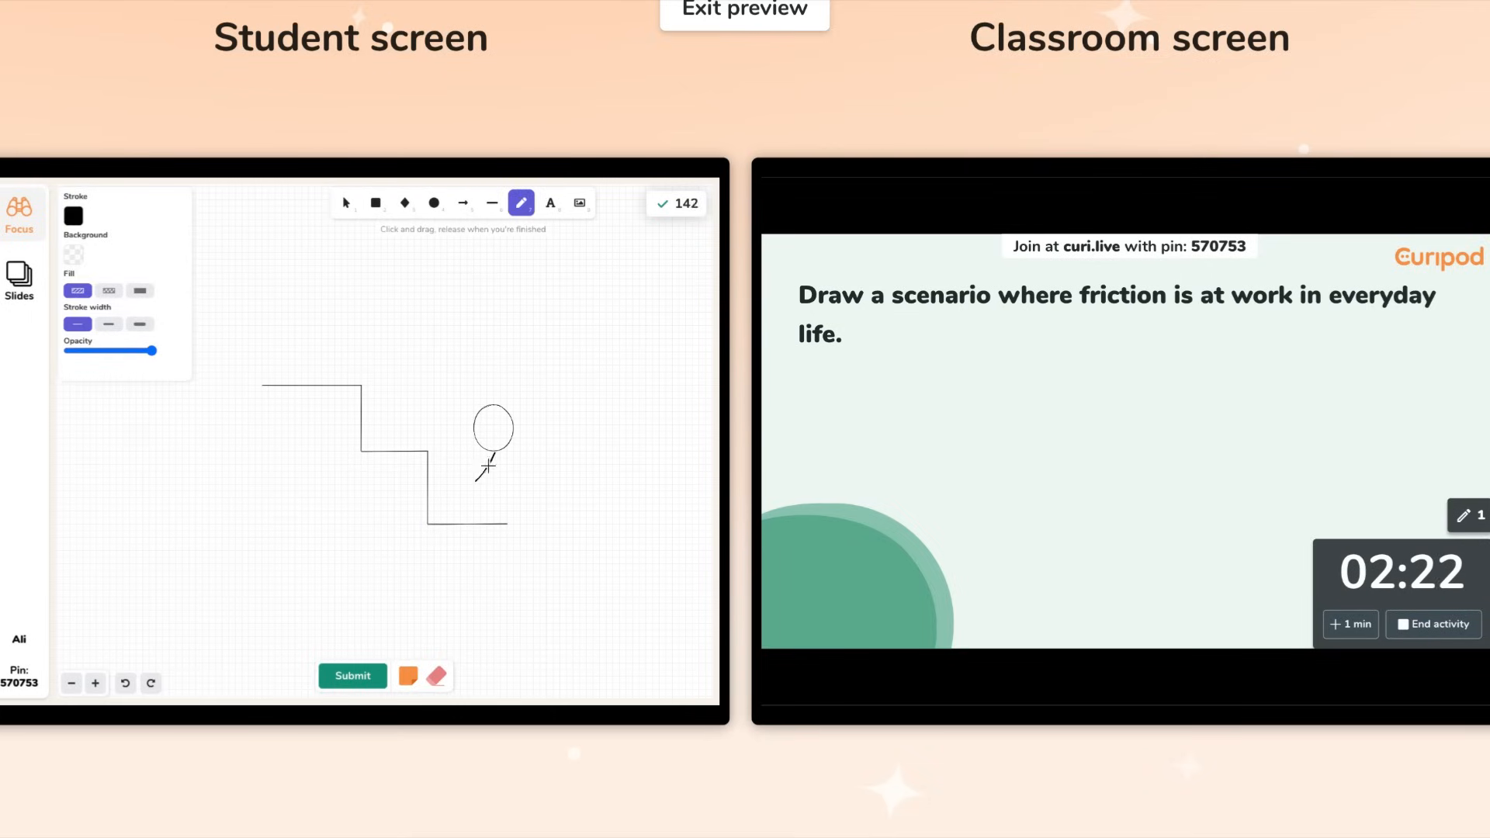
pyautogui.moveTo(495, 441); pyautogui.dragTo(490, 508)
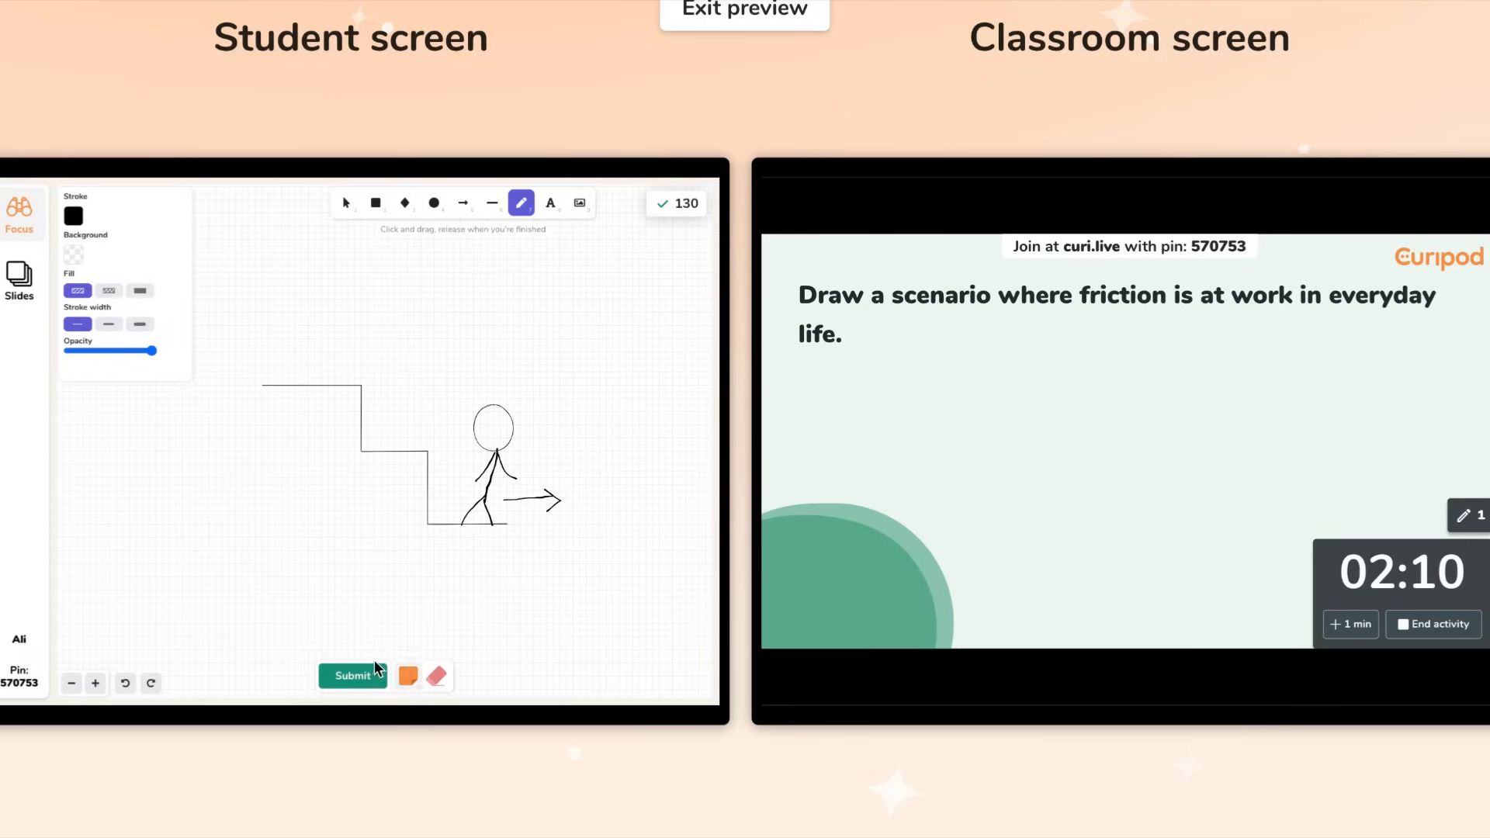
pyautogui.click(353, 676)
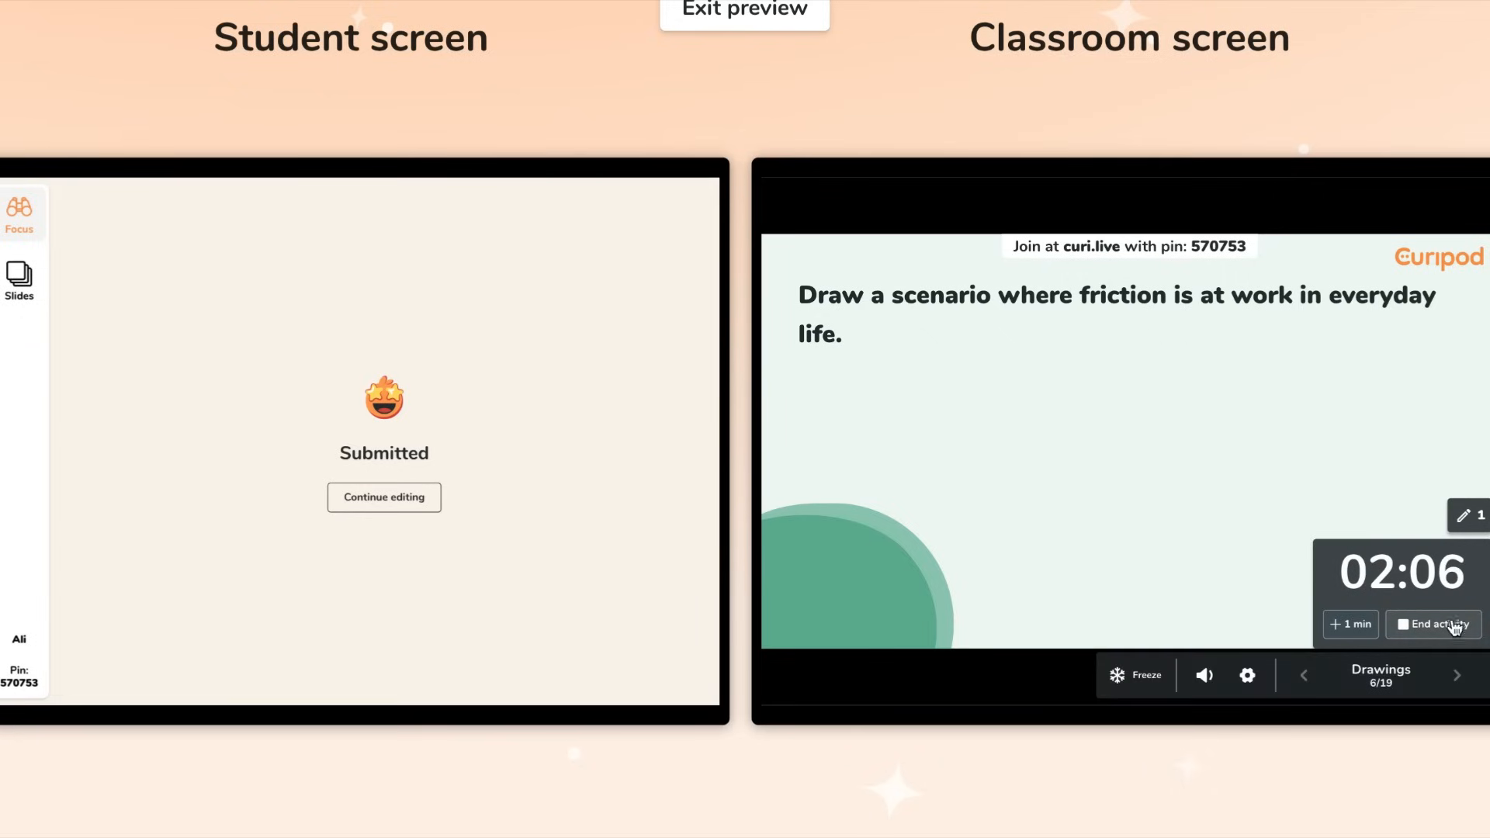
# End the drawing activity, vote for a favorite drawing, and move past the results
pyautogui.click(1434, 624)
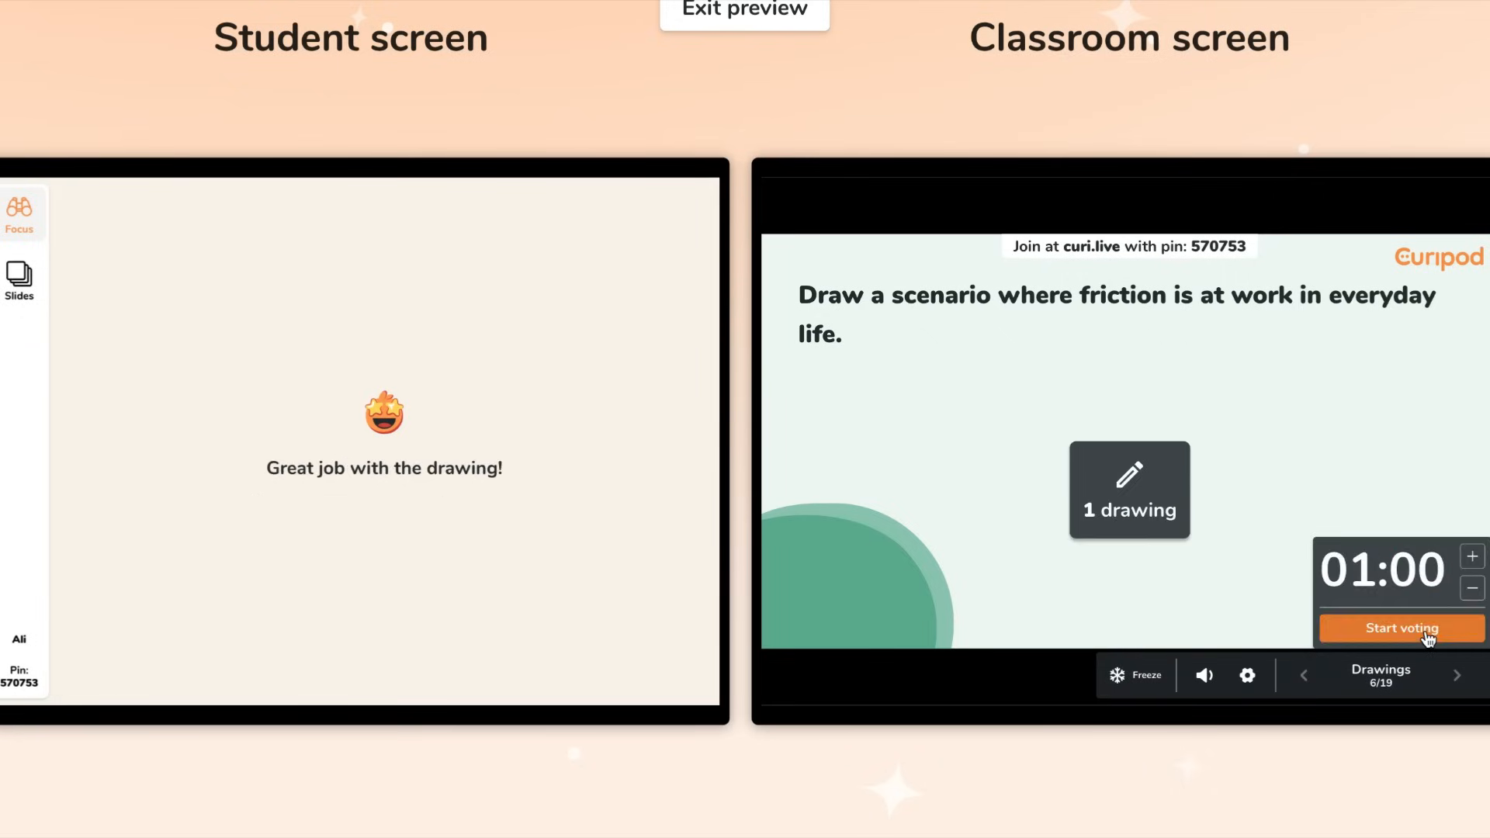
pyautogui.click(1400, 627)
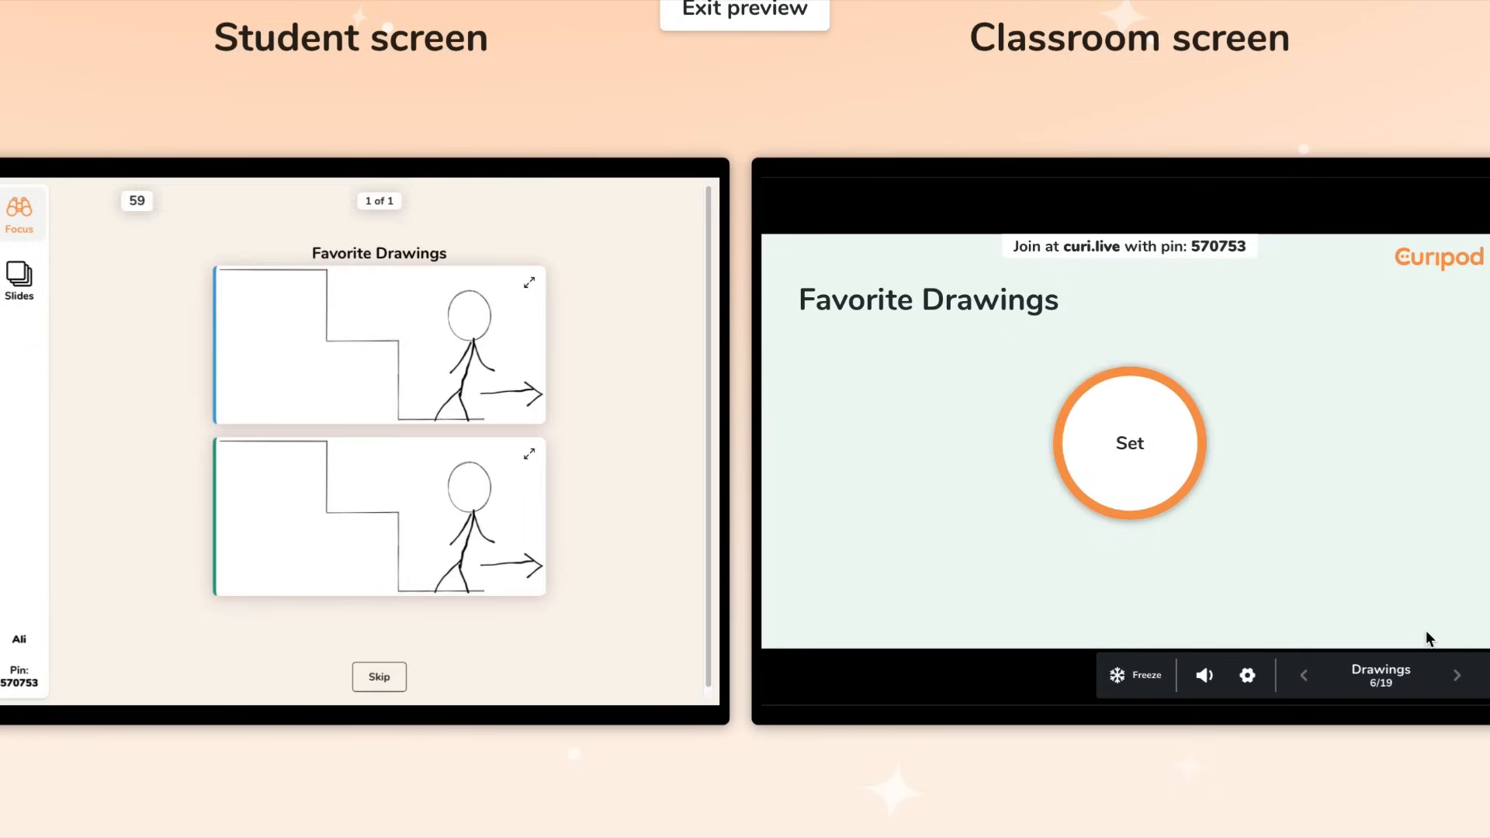
pyautogui.click(1129, 443)
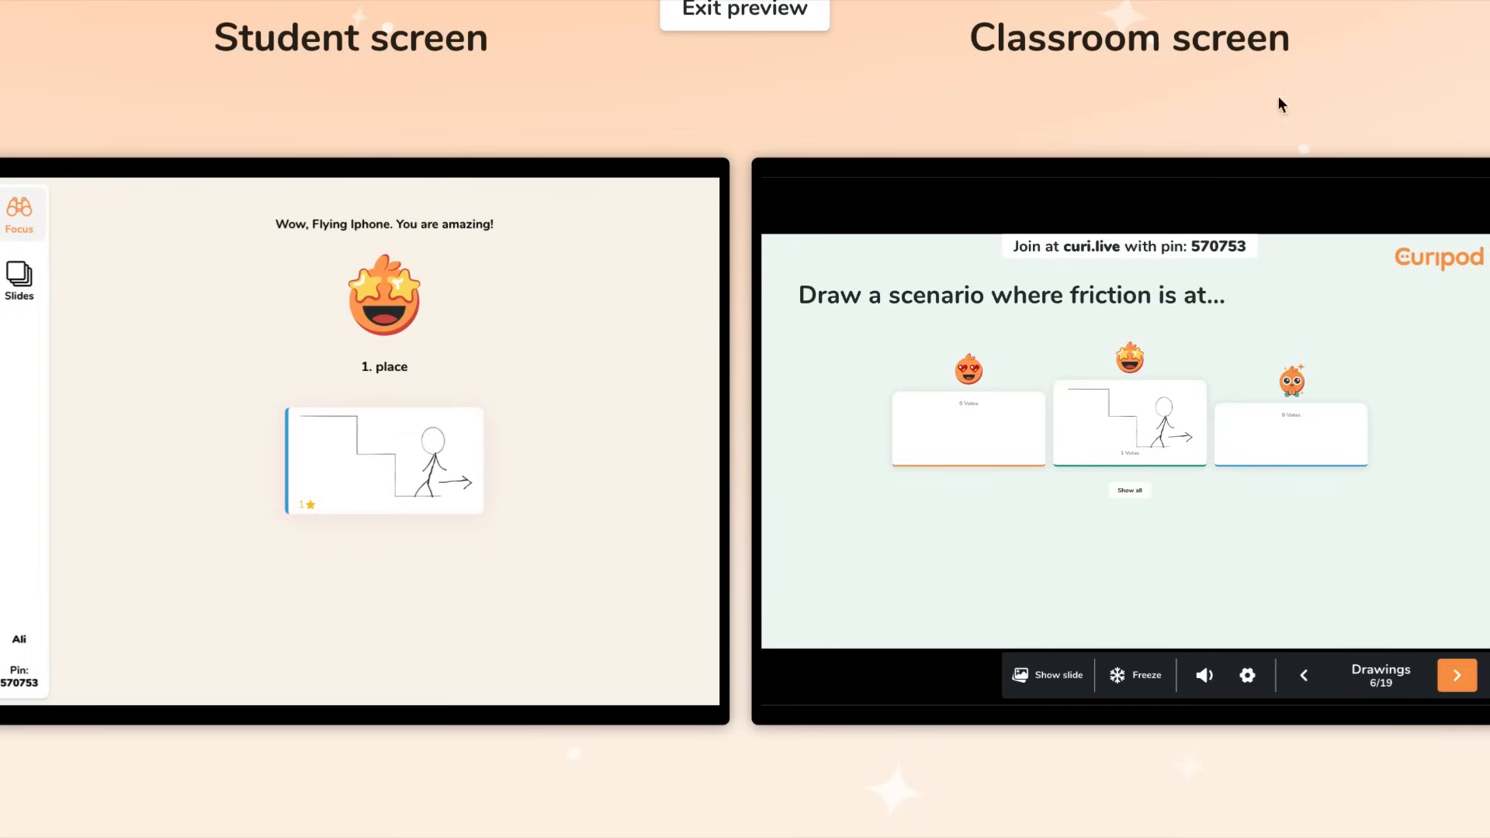
pyautogui.click(1457, 675)
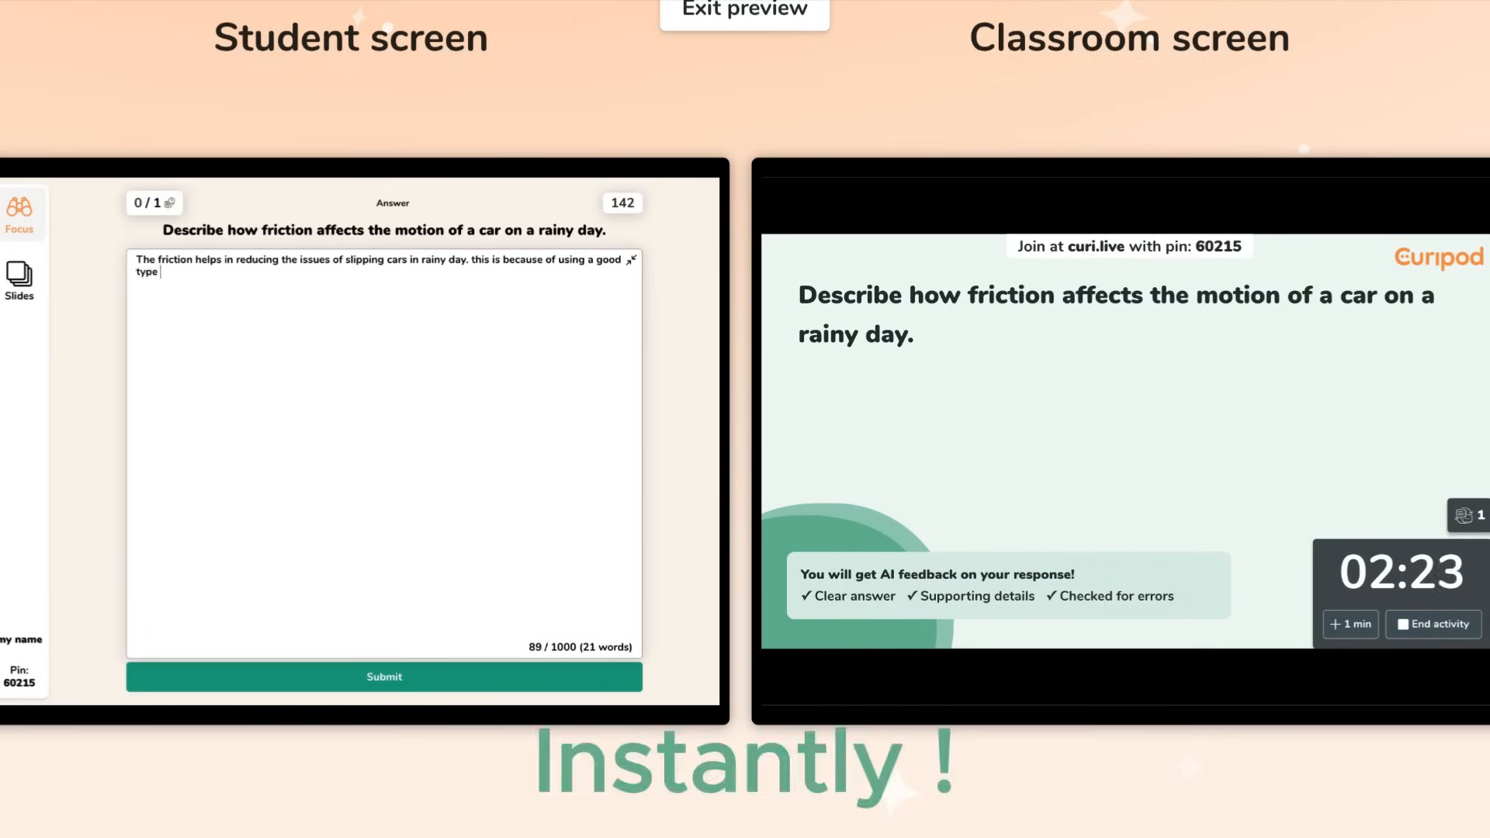
# Submit the rainy-day slipping-car answer and send Curipod's AI feedback on it
pyautogui.write('ty')
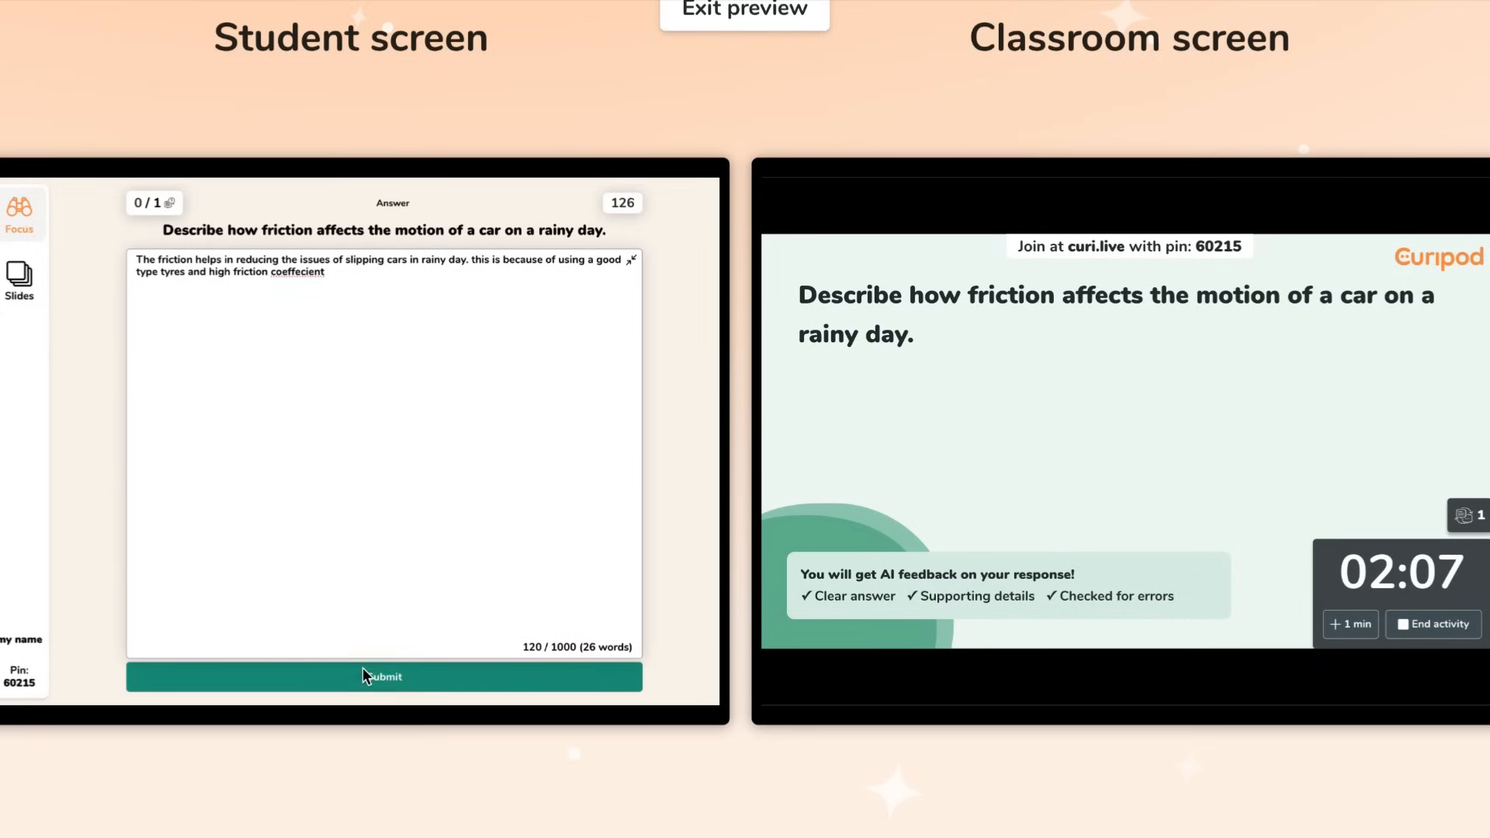
pyautogui.click(384, 677)
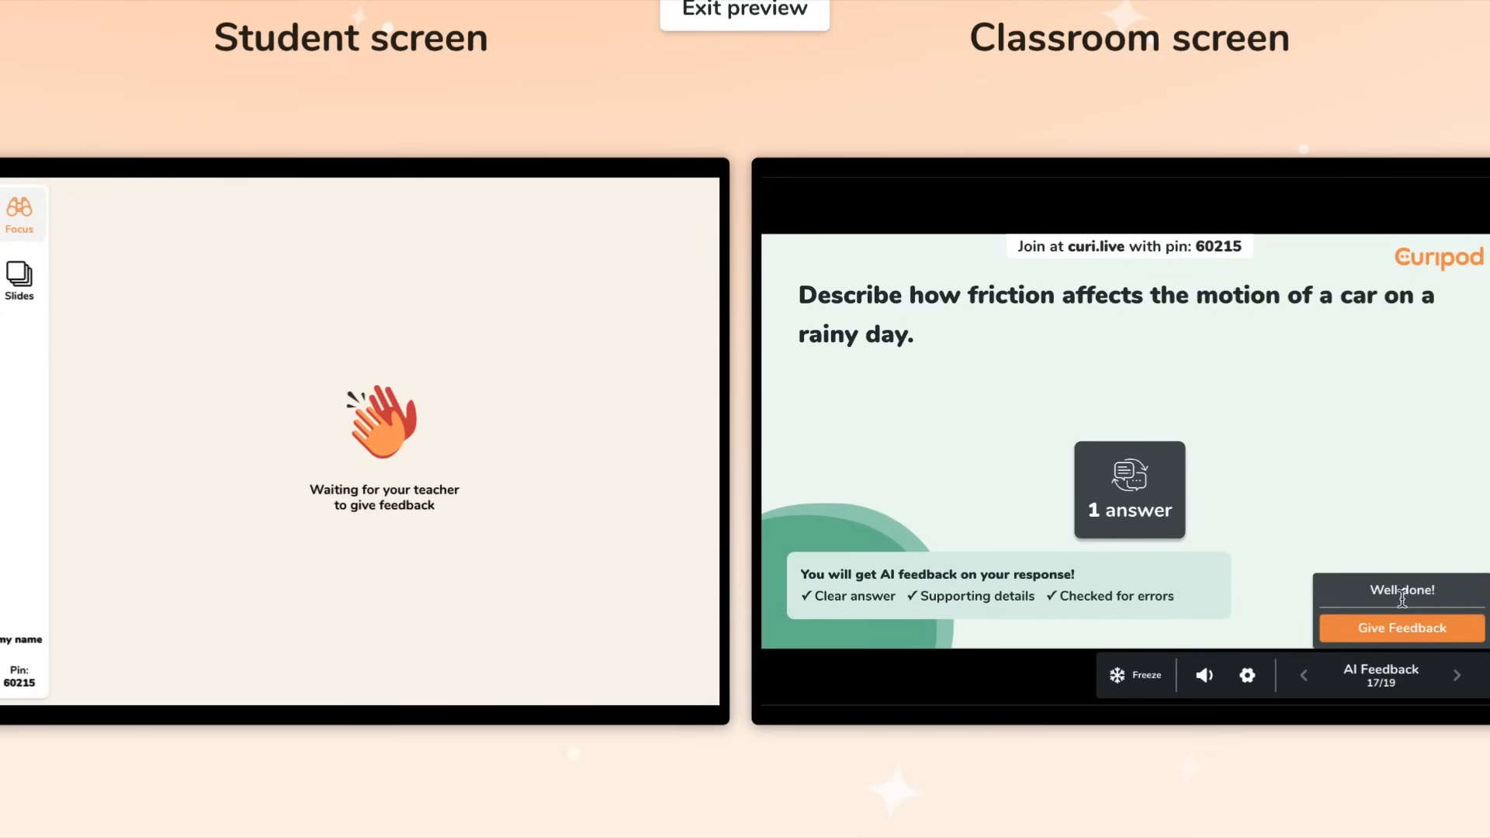
pyautogui.click(1400, 628)
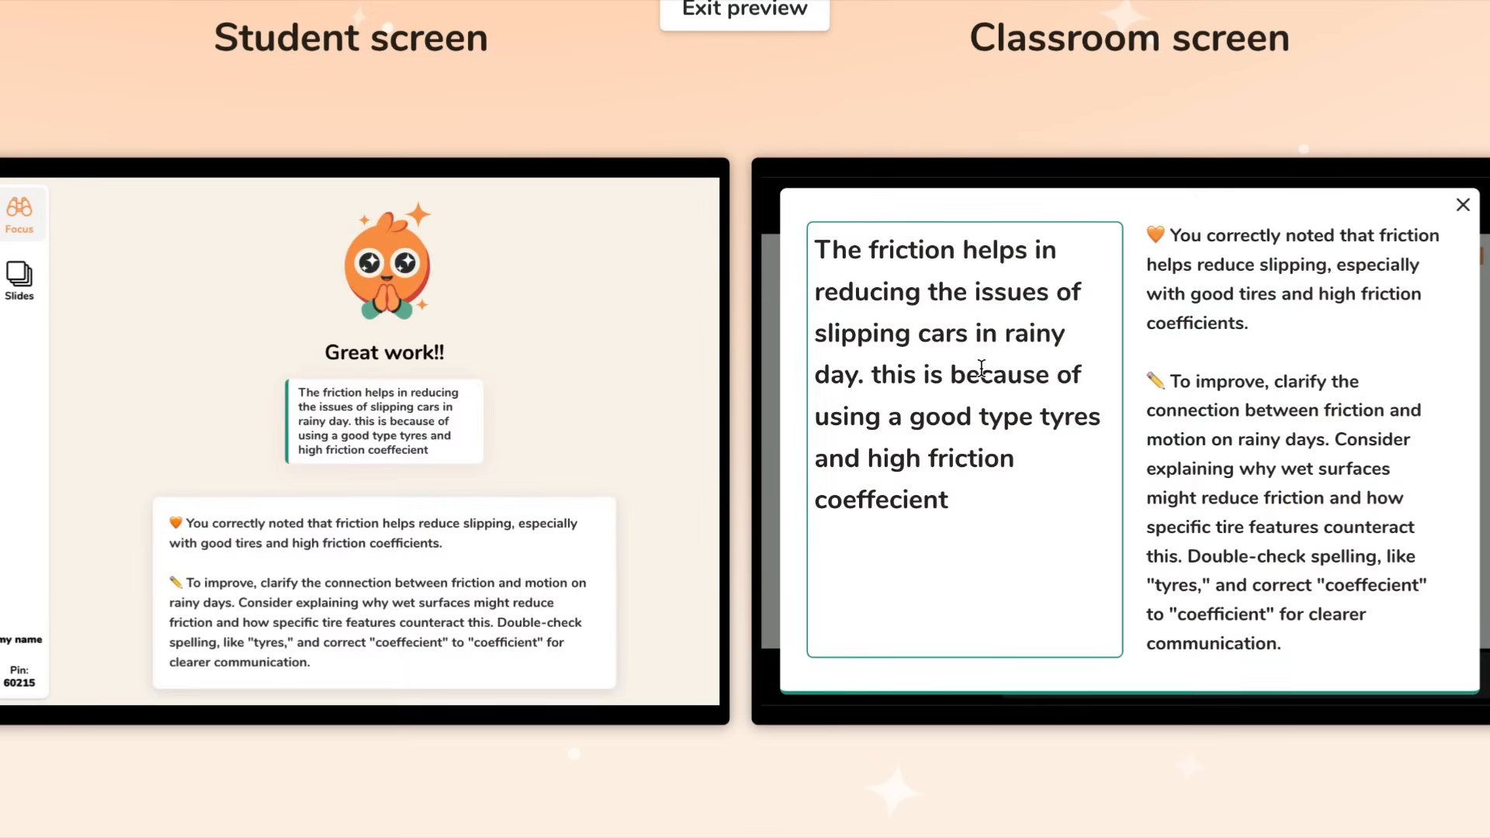
pyautogui.moveTo(1187, 416)
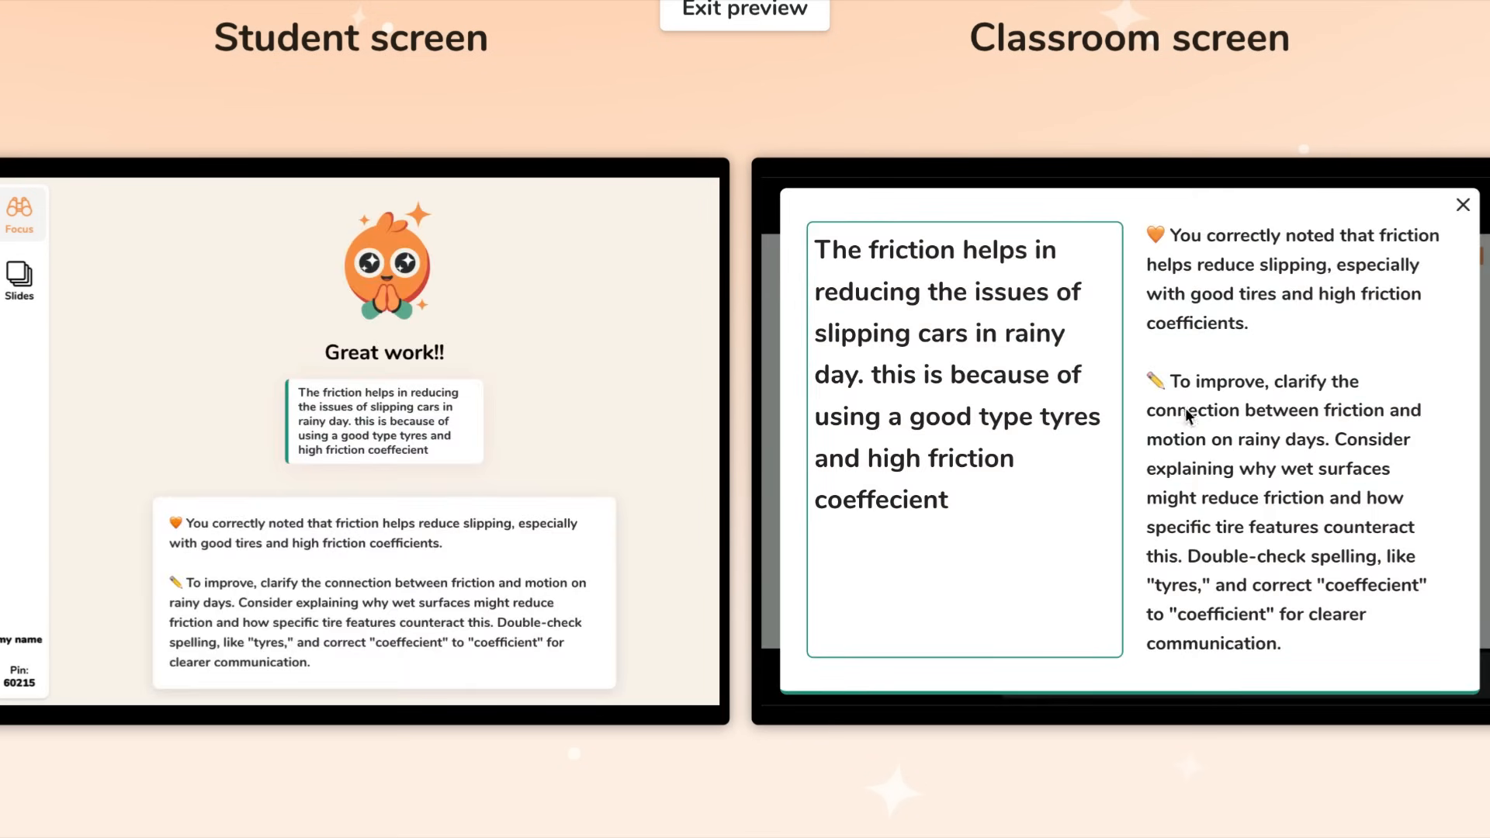
pyautogui.moveTo(1325, 513)
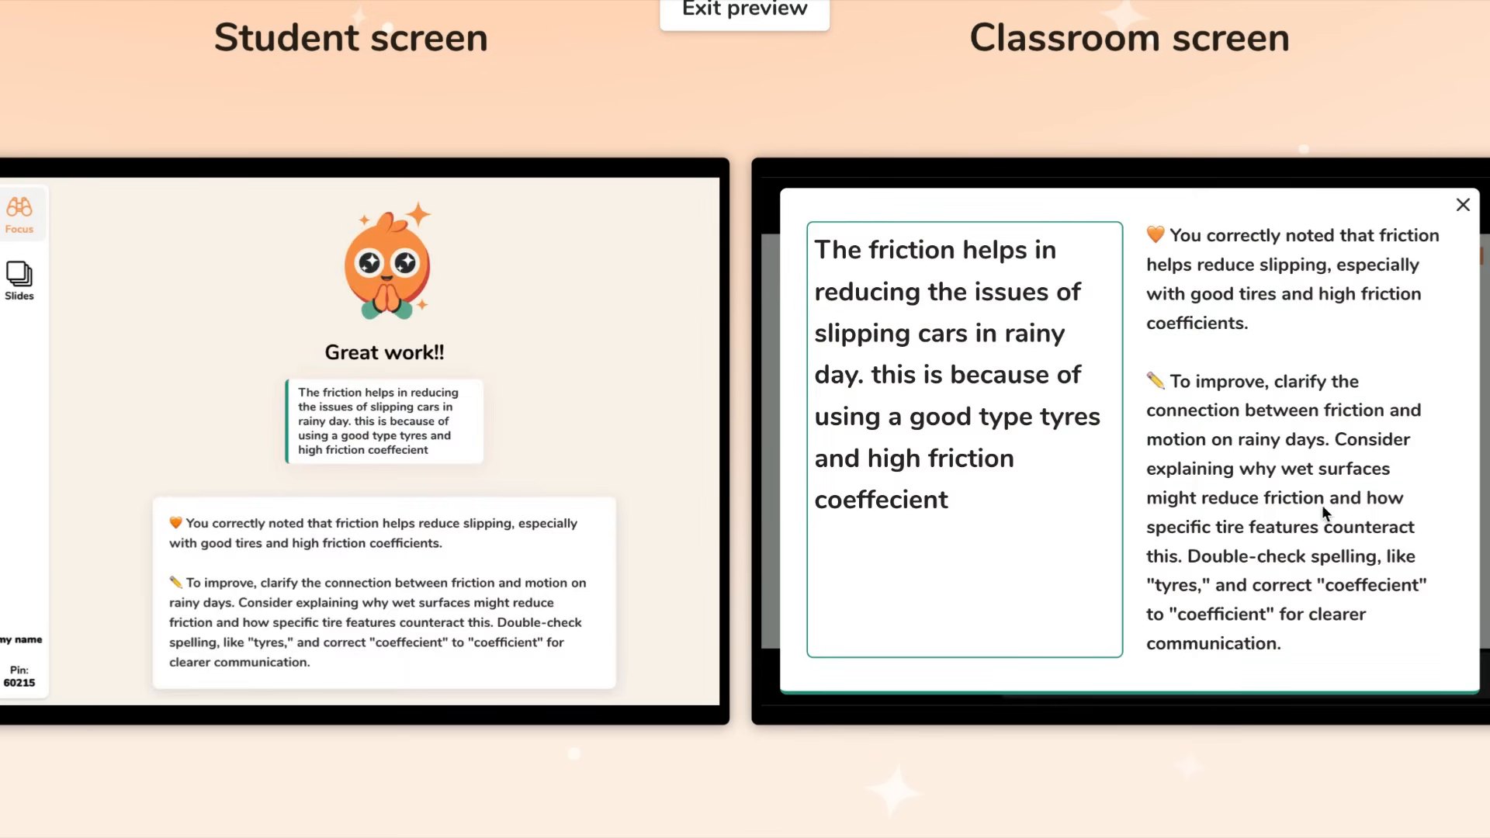